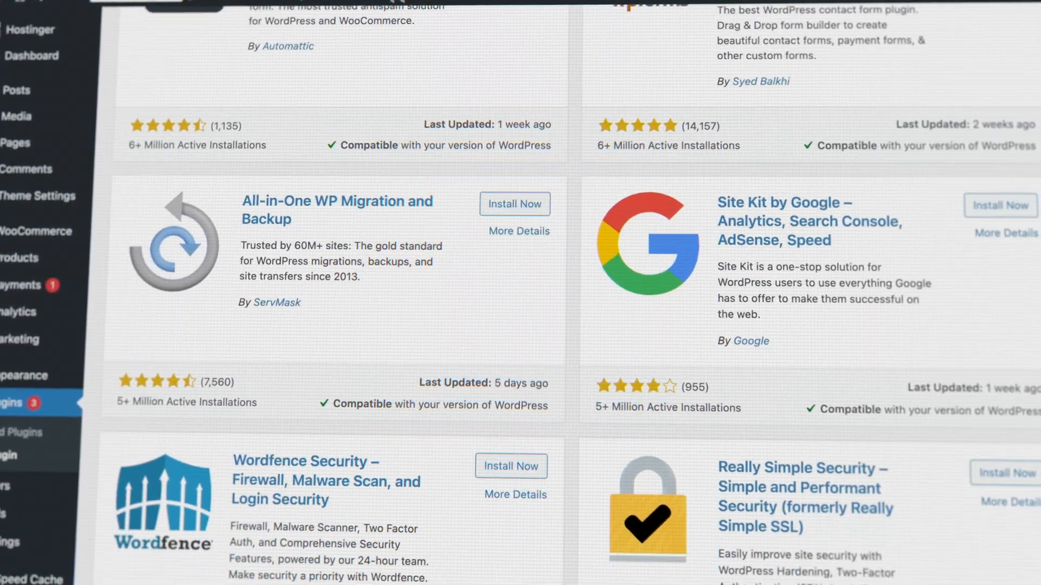
# Scroll the plugin directory, then switch to the site's list of seven pages
pyautogui.scroll(-3)
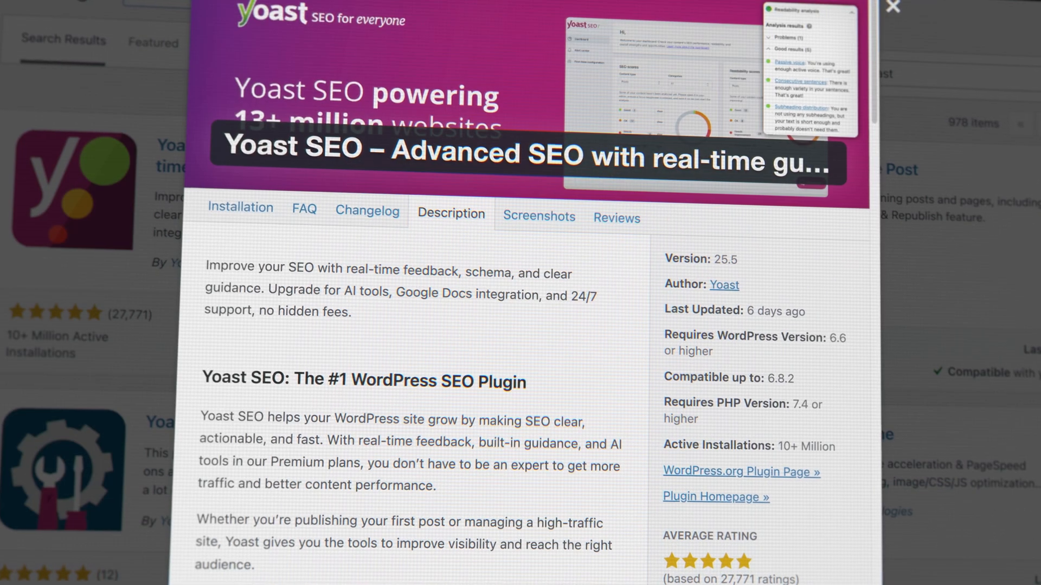
pyautogui.click(890, 6)
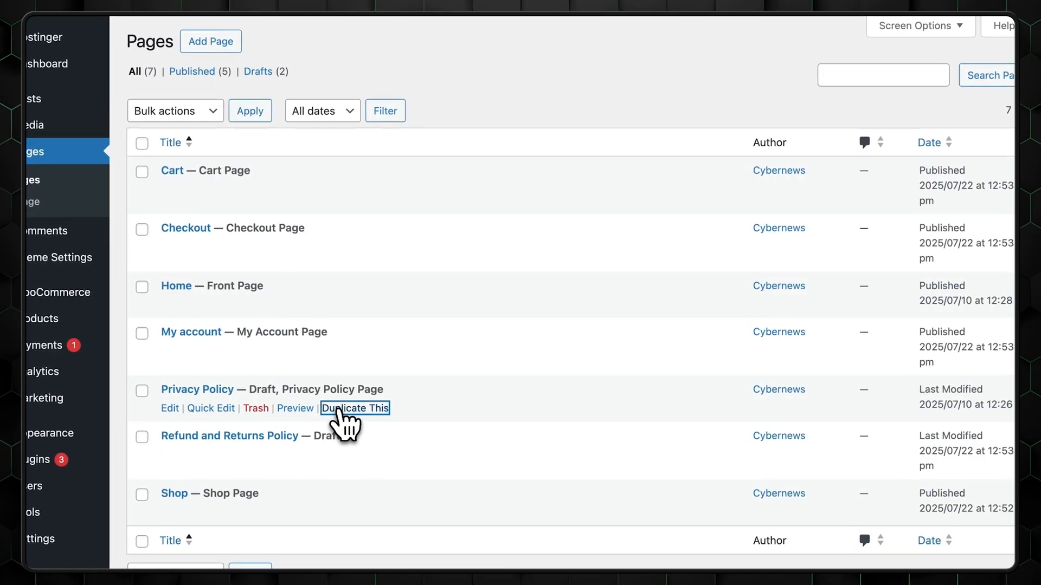
# Browse the Essential Toolkit pricing, with plans for 1, 10 and 1000 site licenses
pyautogui.click(355, 408)
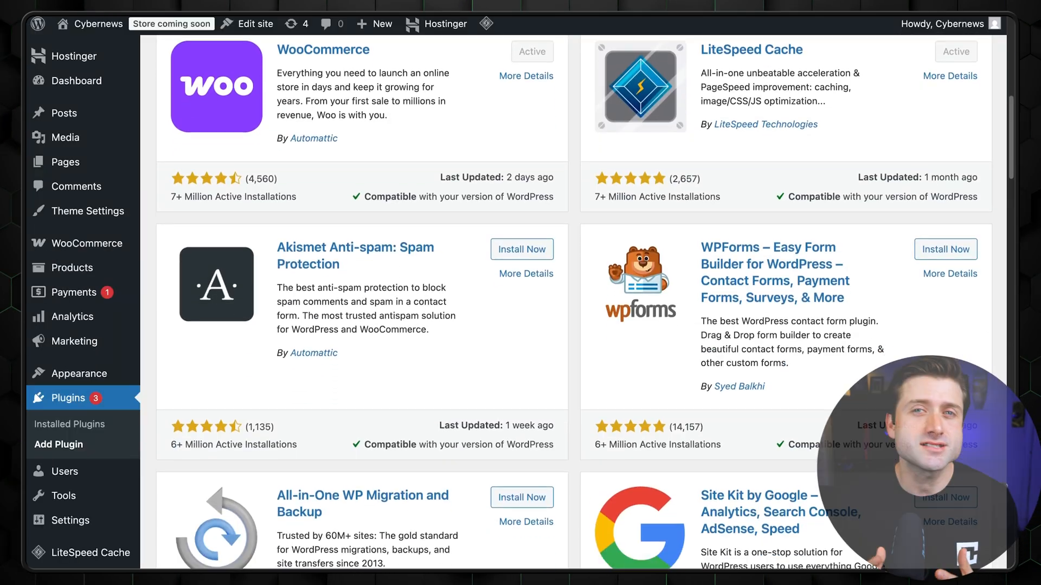
pyautogui.scroll(-3)
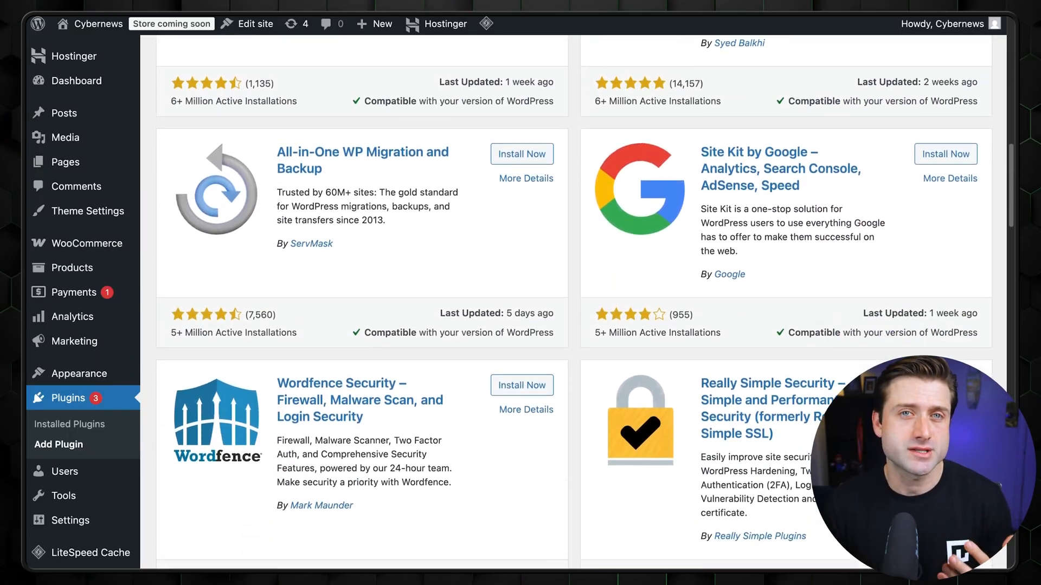
pyautogui.scroll(-3)
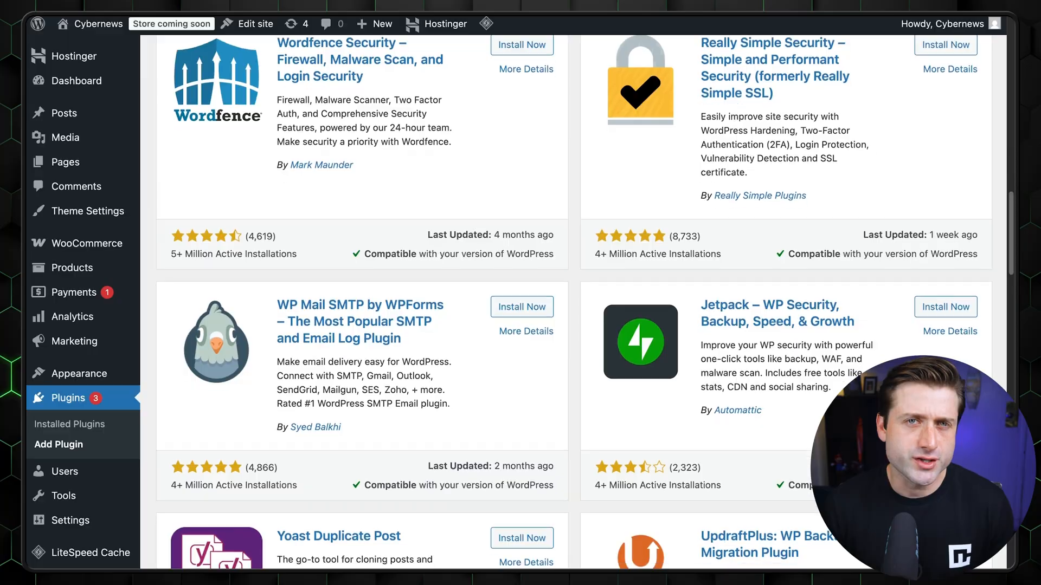
pyautogui.scroll(-3)
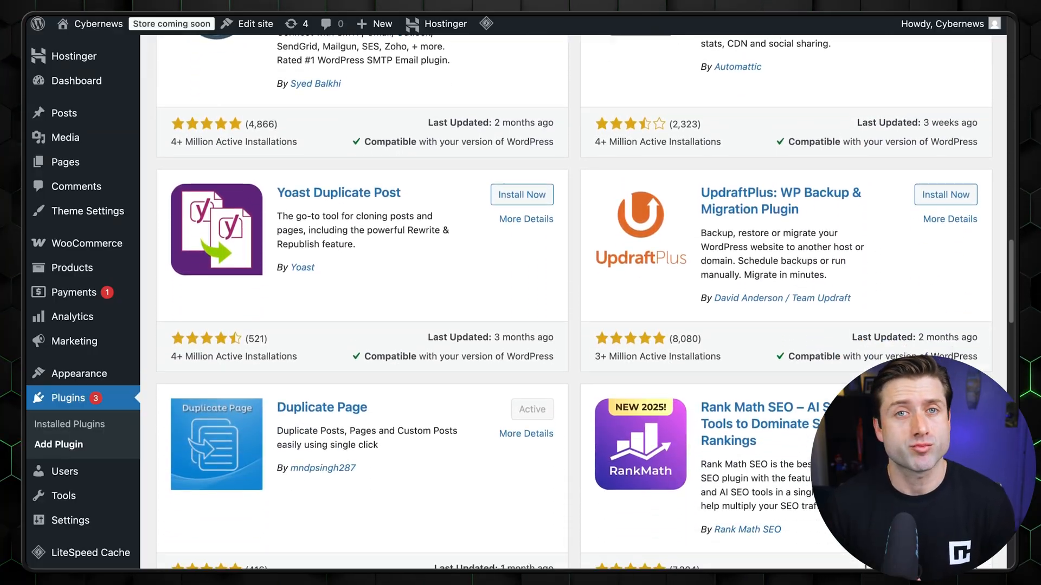
pyautogui.scroll(-3)
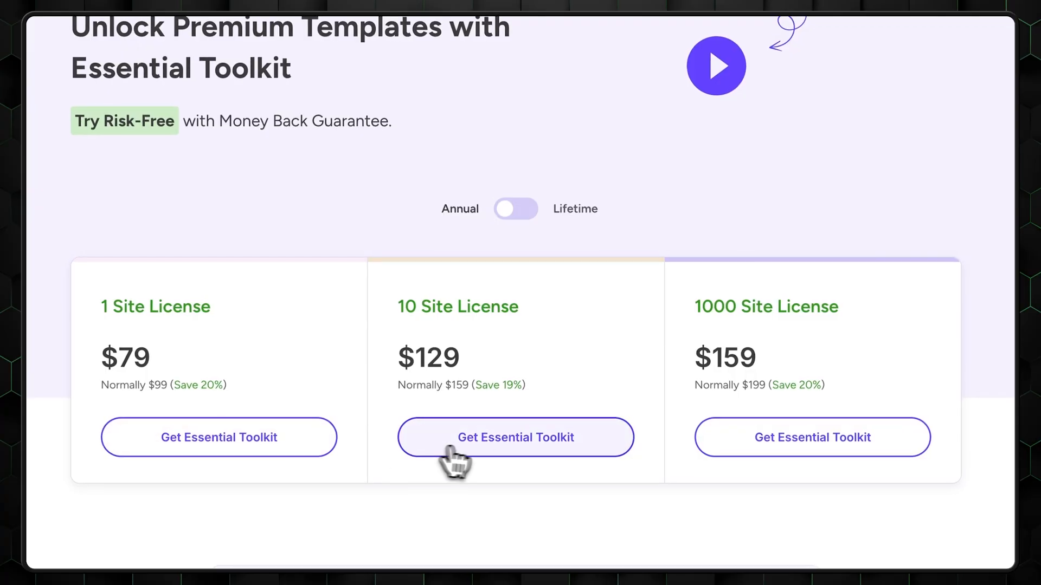
pyautogui.scroll(-3)
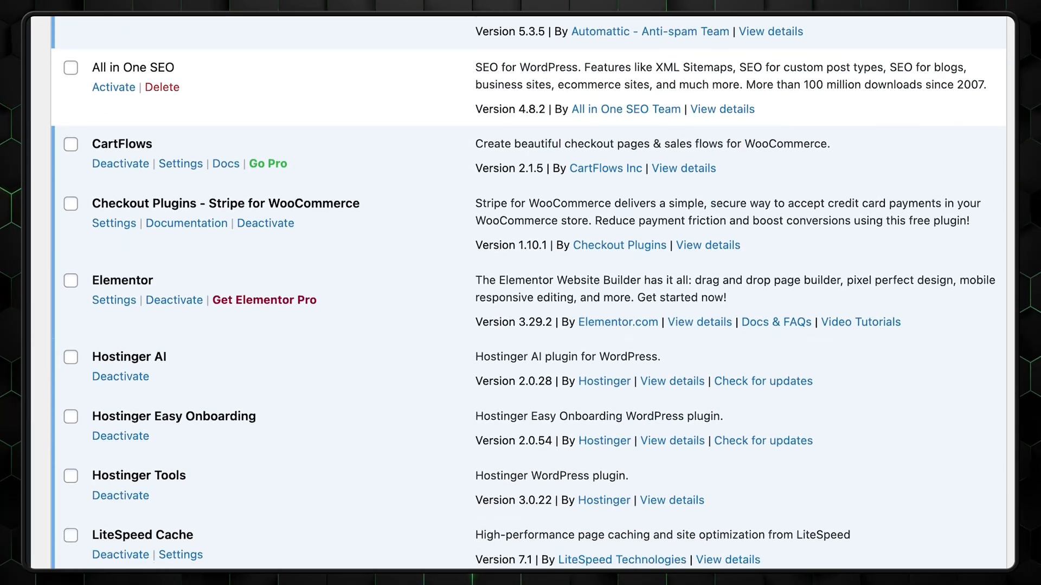
pyautogui.scroll(-3)
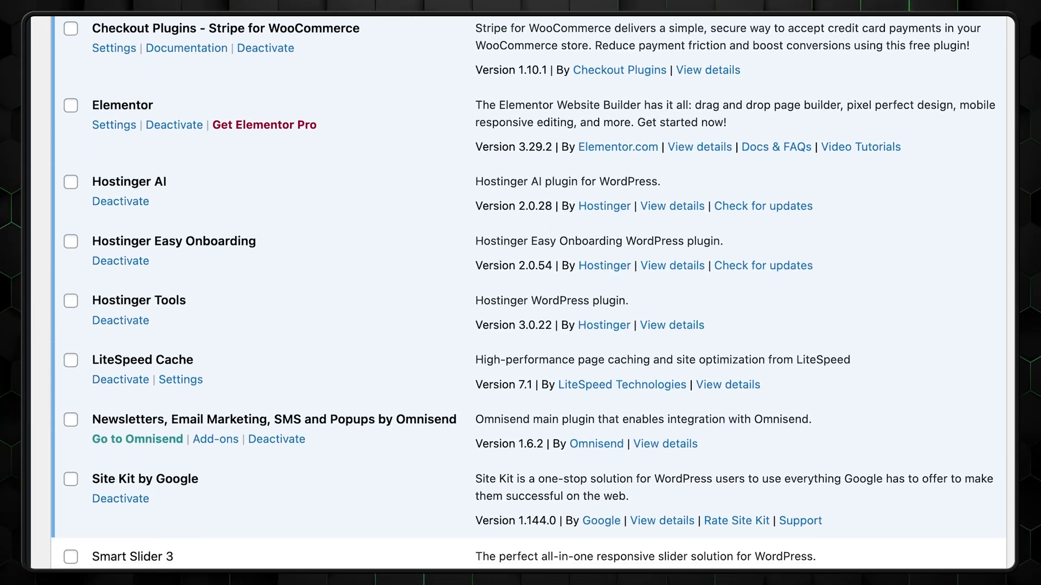
pyautogui.scroll(-3)
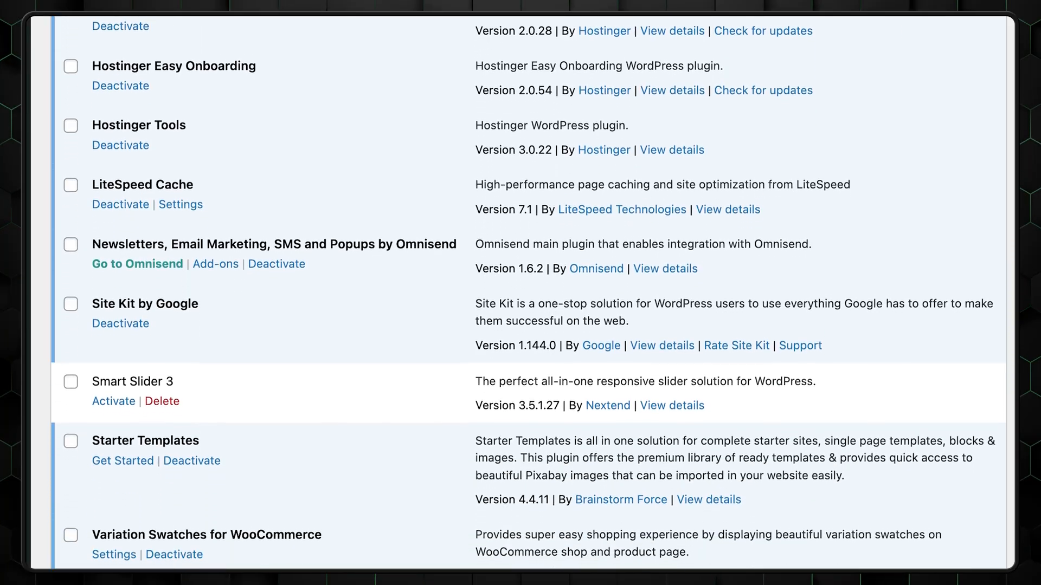
pyautogui.scroll(-3)
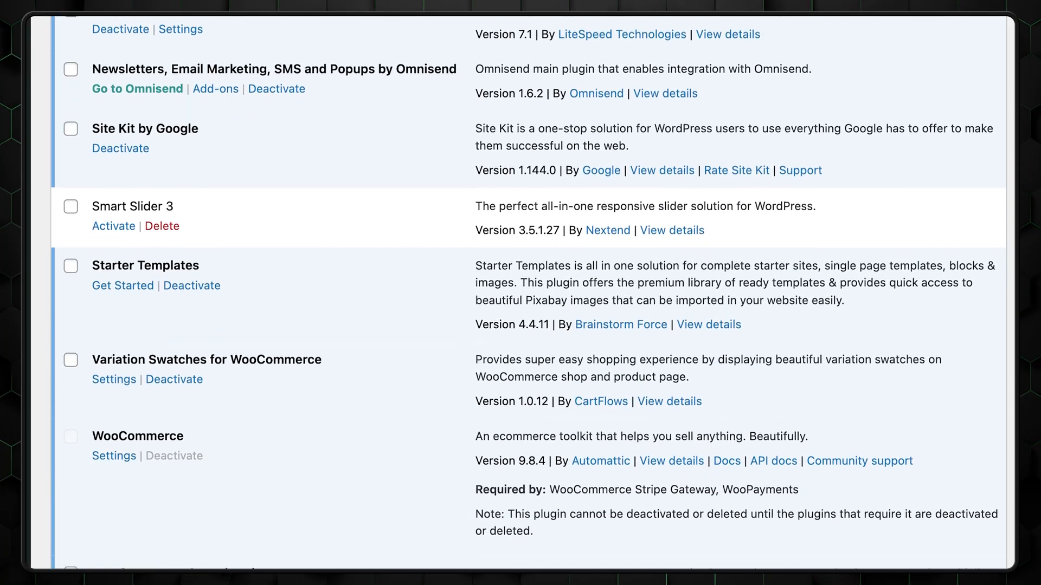
pyautogui.scroll(-3)
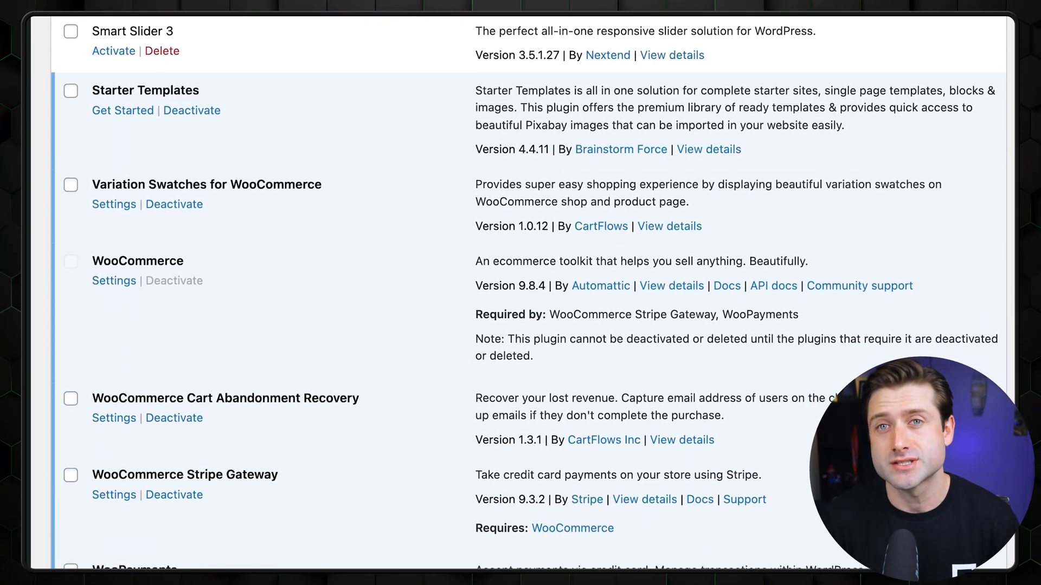
pyautogui.scroll(-3)
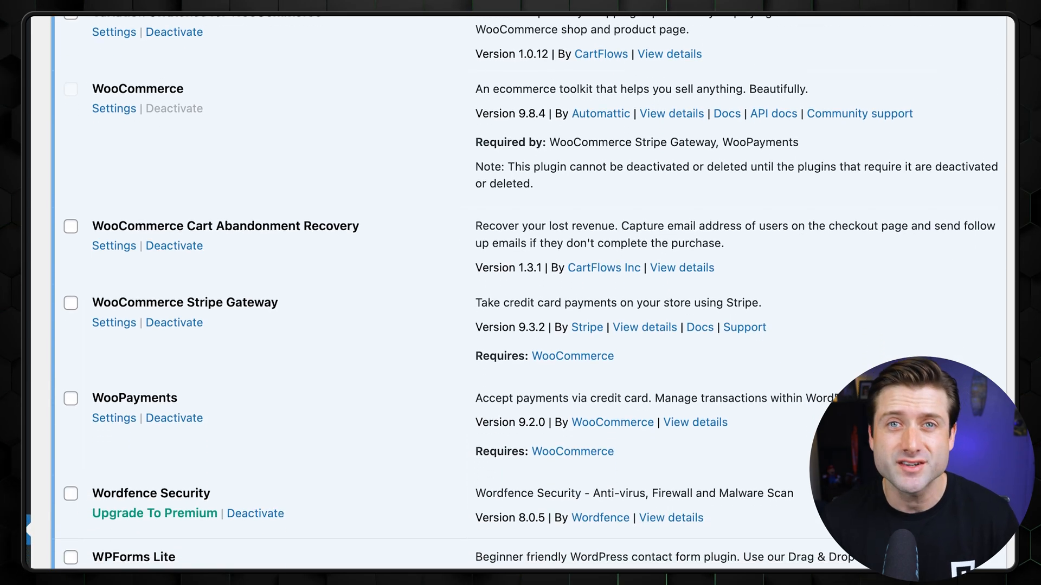
pyautogui.scroll(-3)
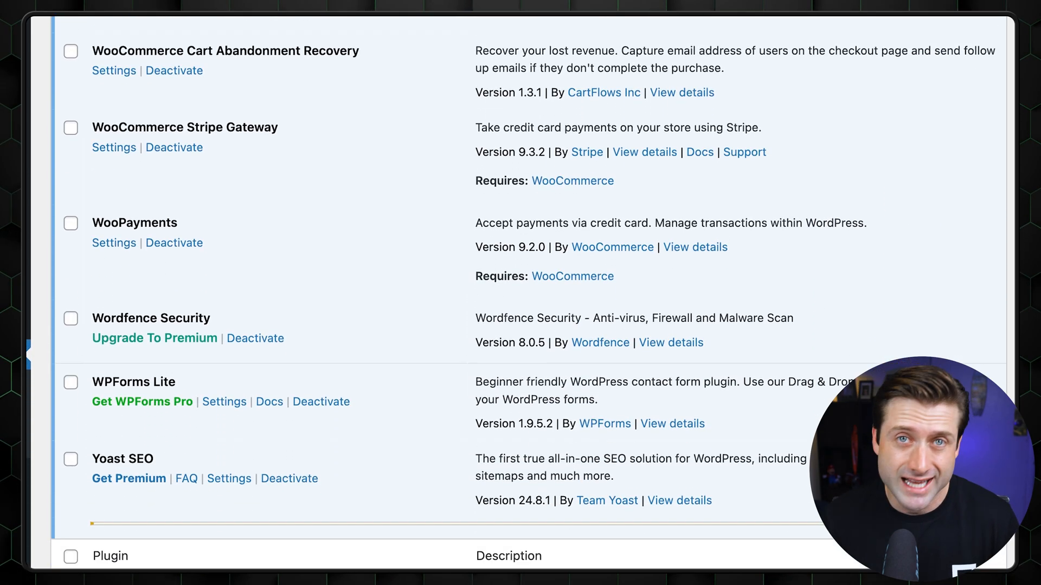
pyautogui.click(672, 423)
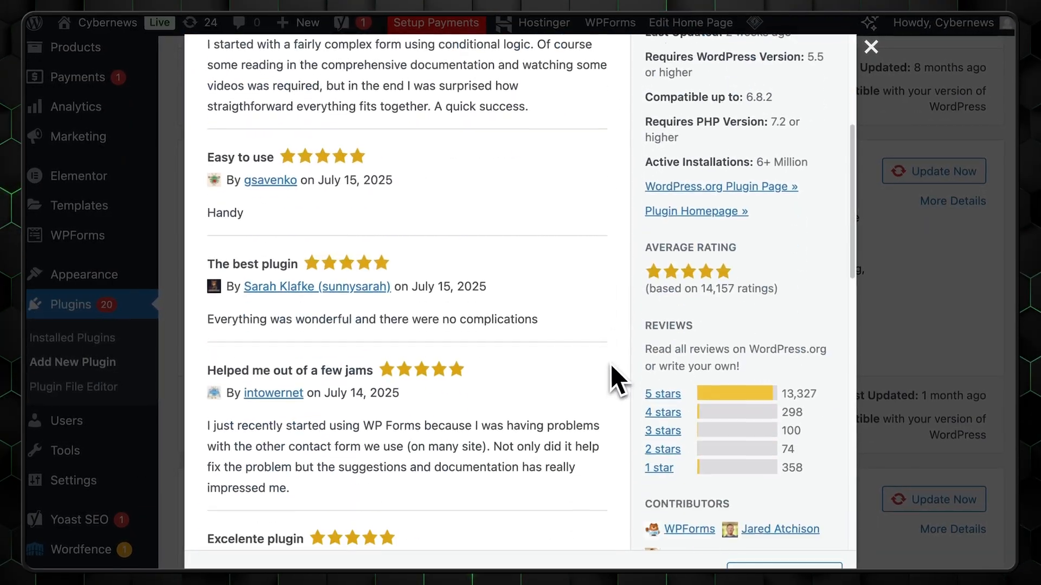
pyautogui.scroll(-3)
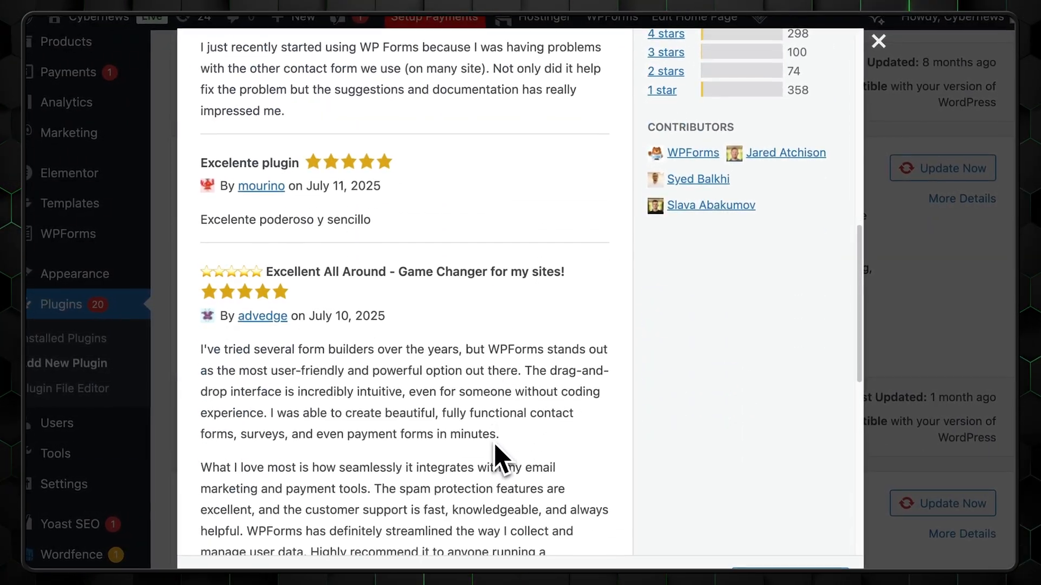
pyautogui.scroll(-3)
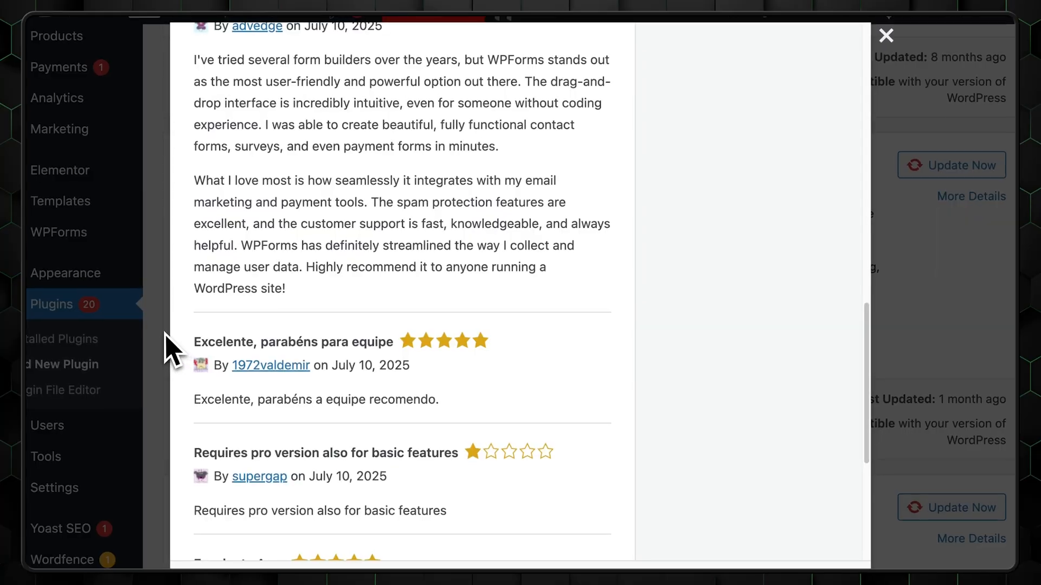
pyautogui.scroll(-3)
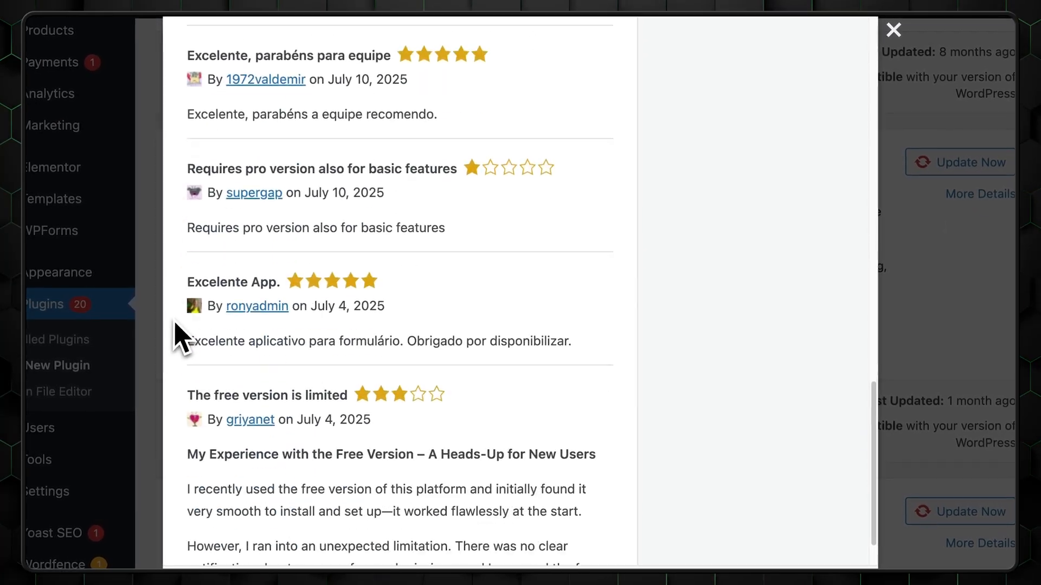
pyautogui.click(893, 30)
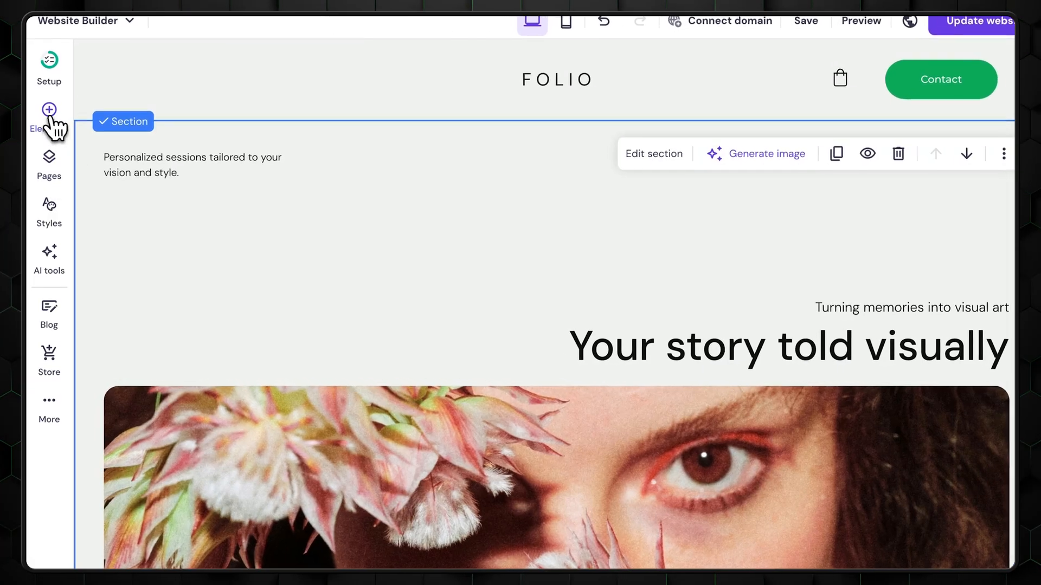
# Visit the store manager's Orders, Appointments, Discounts and Analytics pages
pyautogui.click(48, 163)
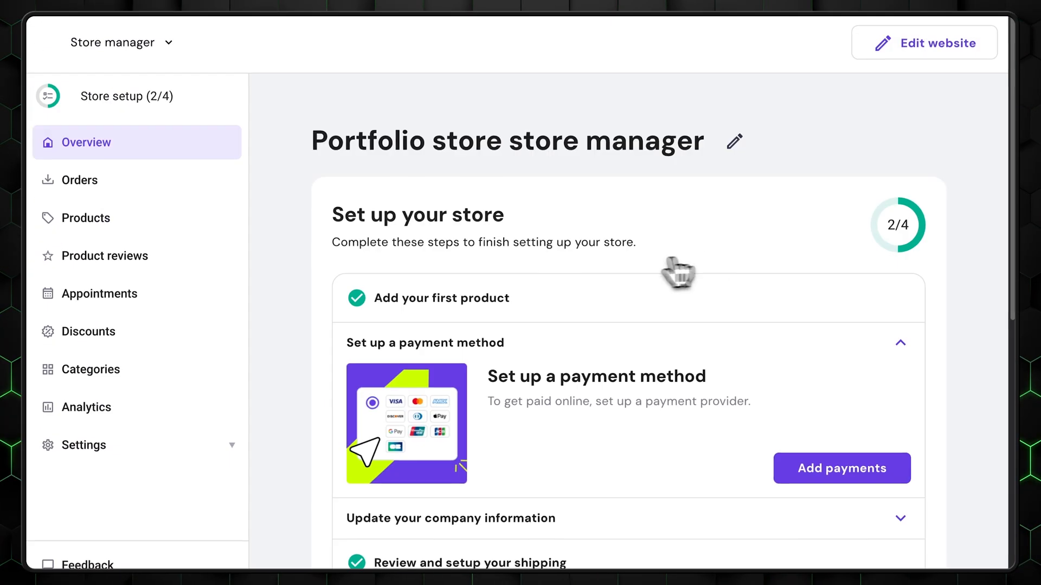
pyautogui.click(79, 179)
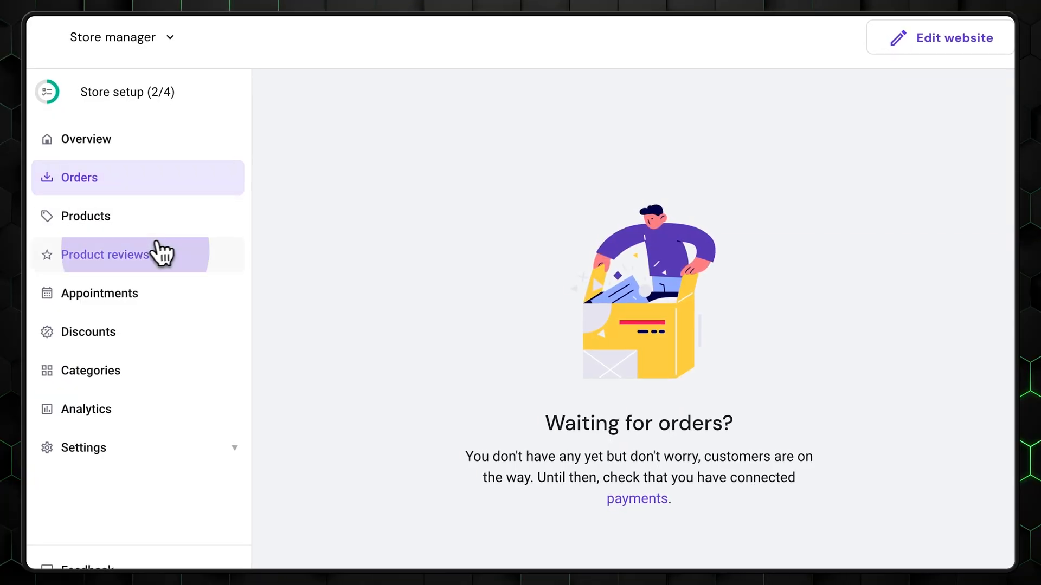
pyautogui.click(98, 293)
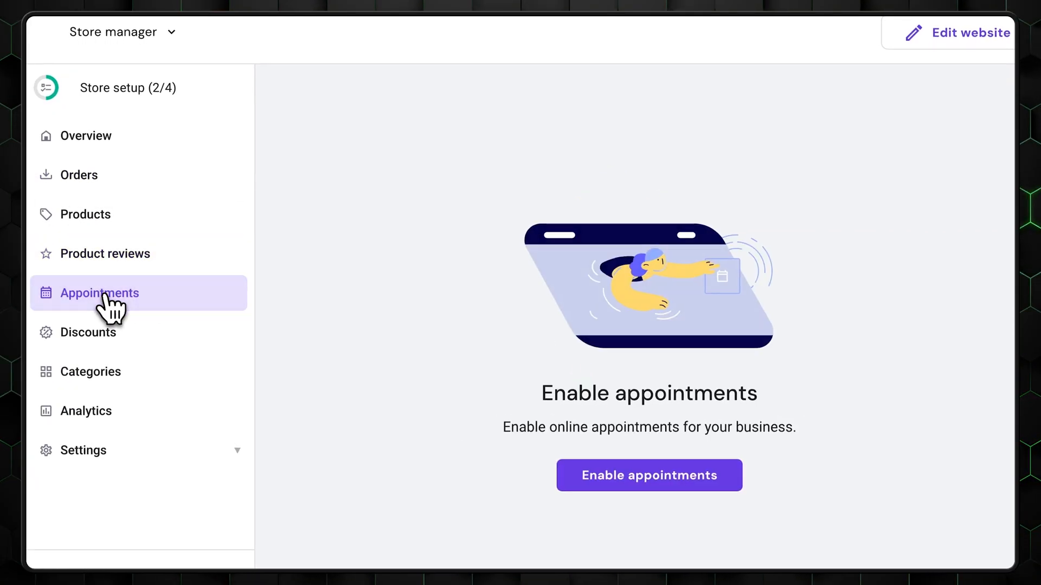
pyautogui.click(87, 333)
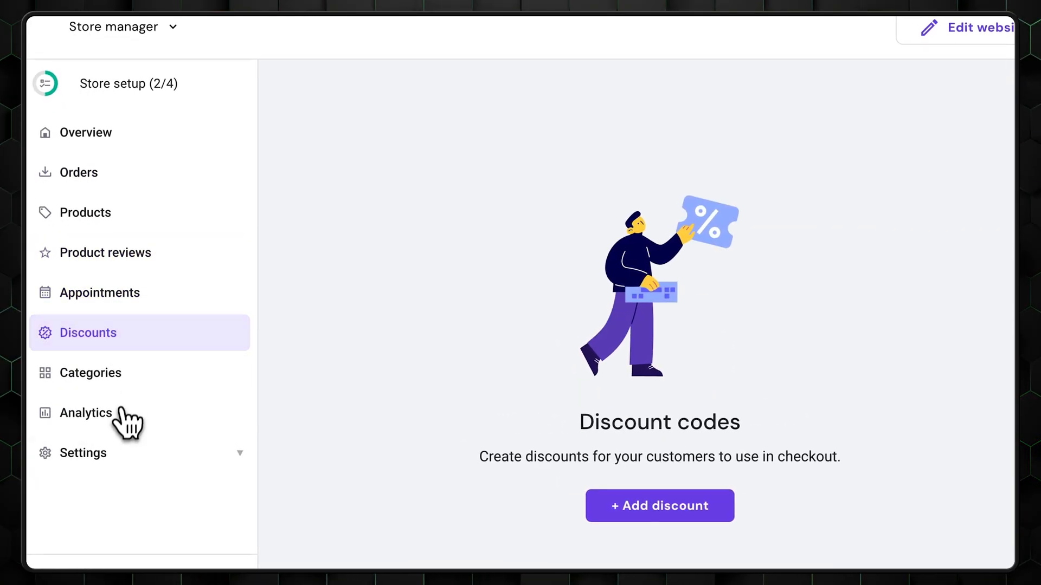
pyautogui.click(82, 452)
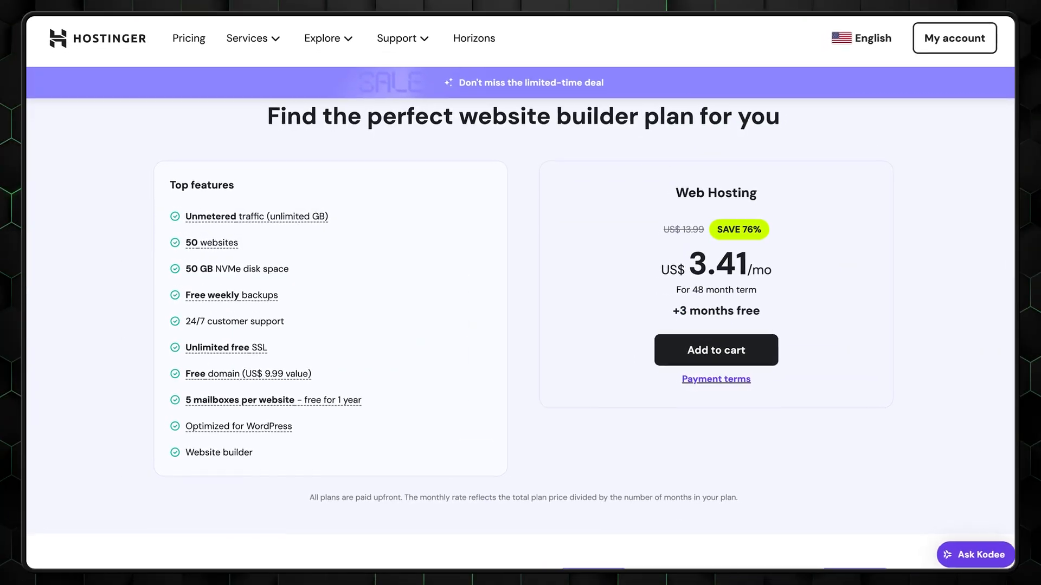
pyautogui.scroll(-3)
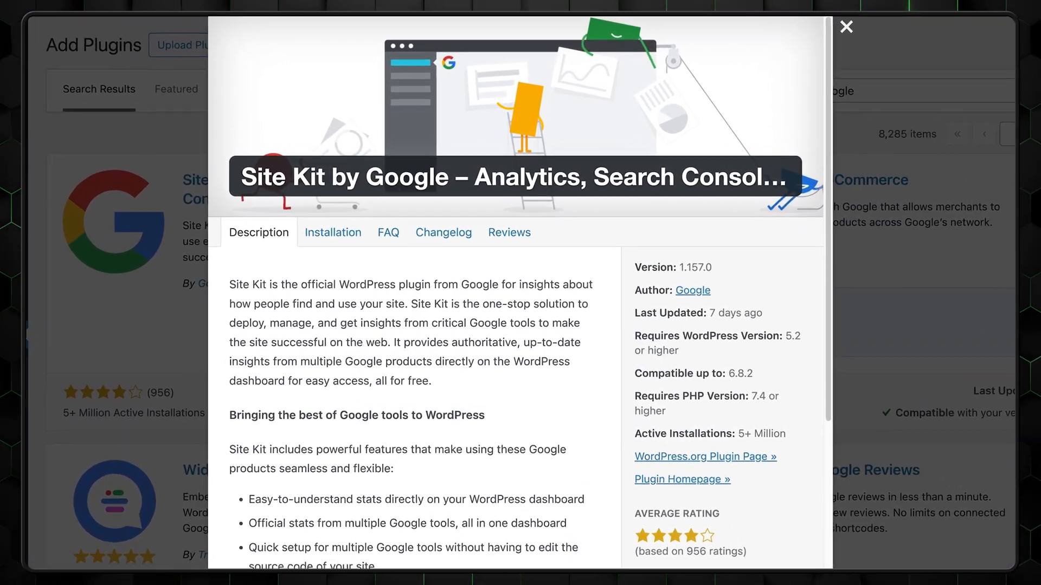
# Review Site Kit dashboard metrics, then view settings with Search Console, AdSense, Analytics connected
pyautogui.click(846, 27)
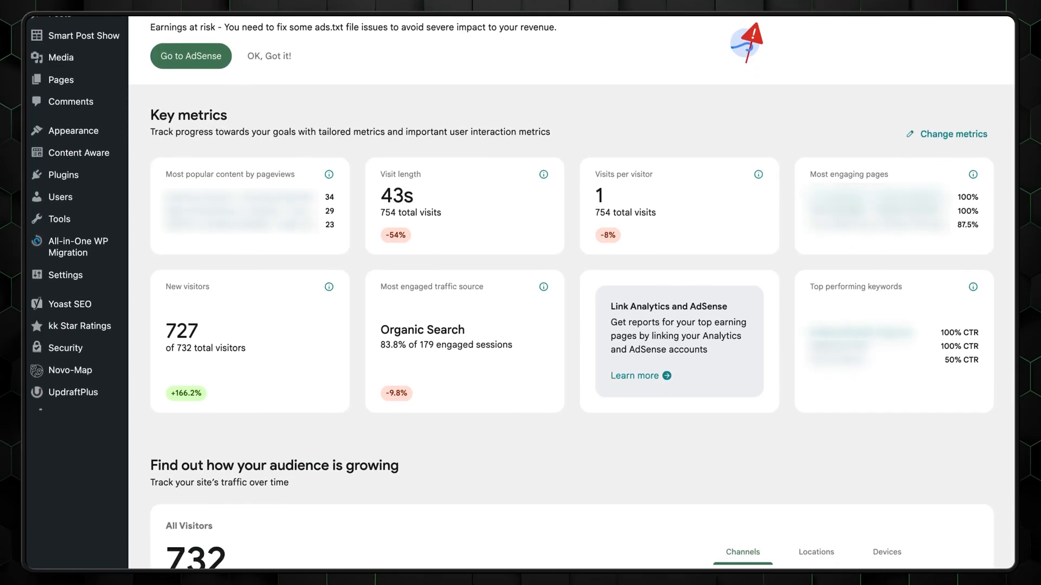
pyautogui.scroll(-3)
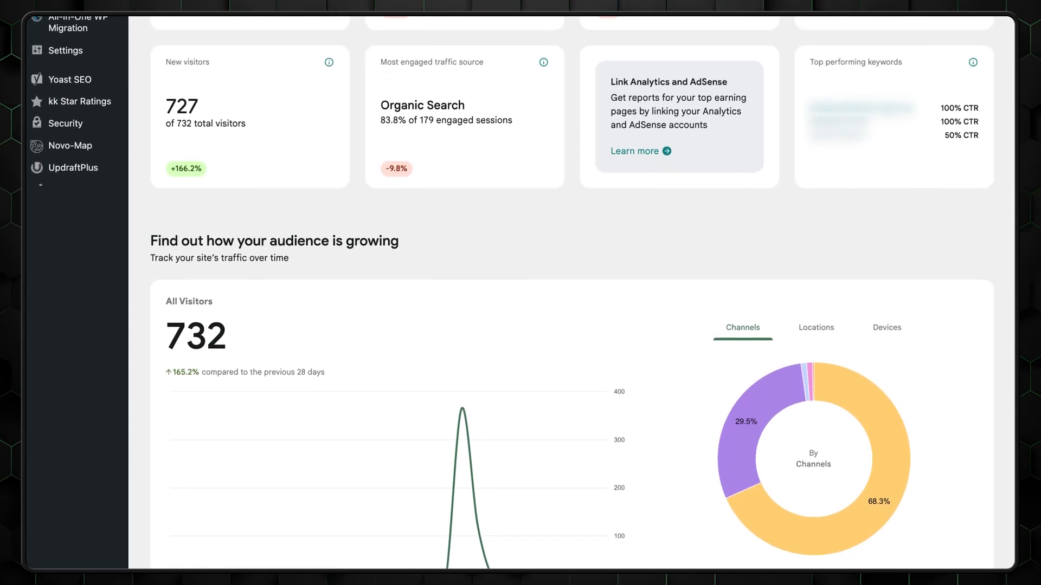
pyautogui.scroll(-3)
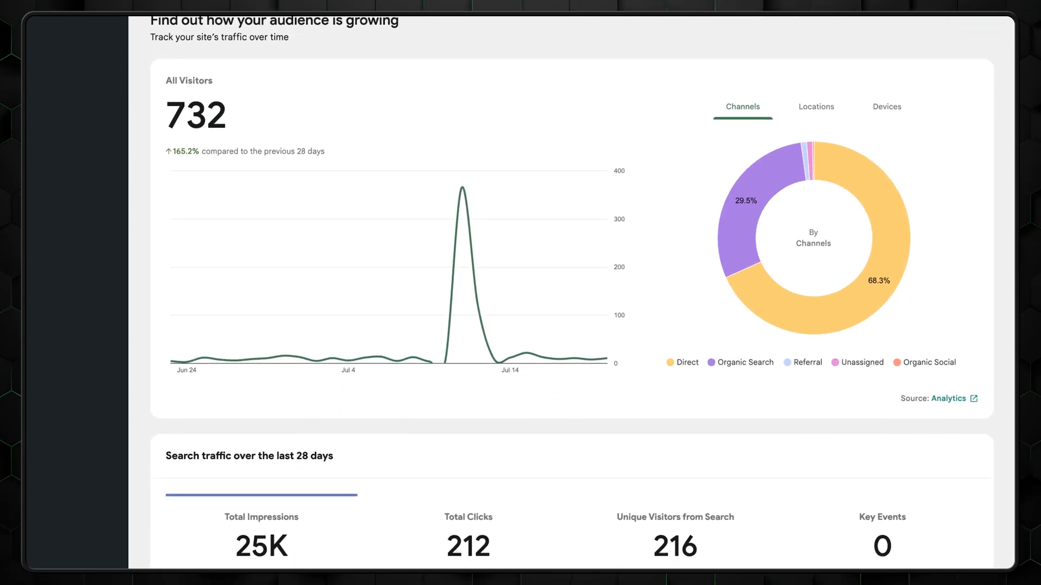
pyautogui.scroll(-3)
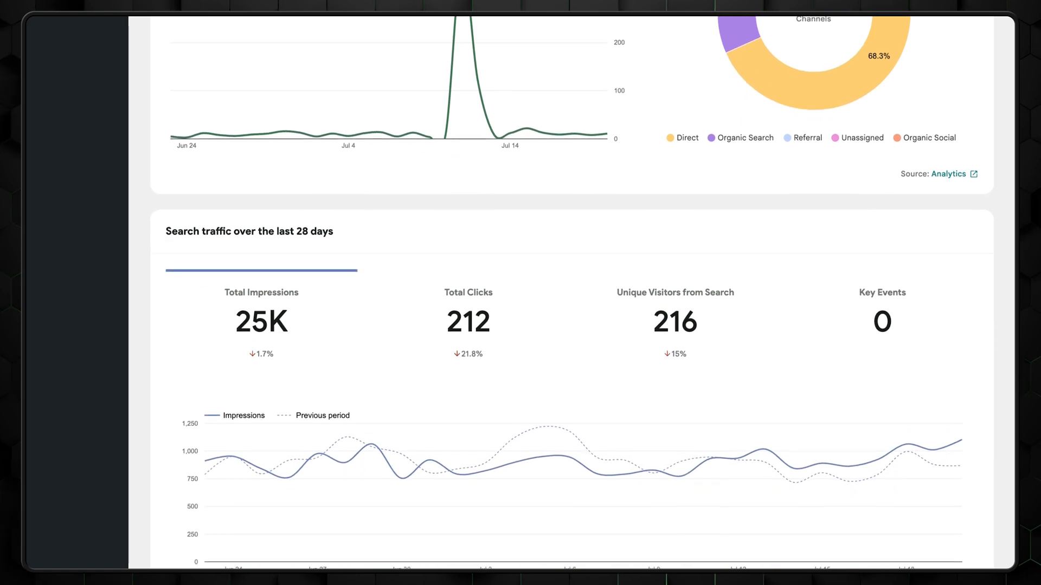
pyautogui.scroll(-3)
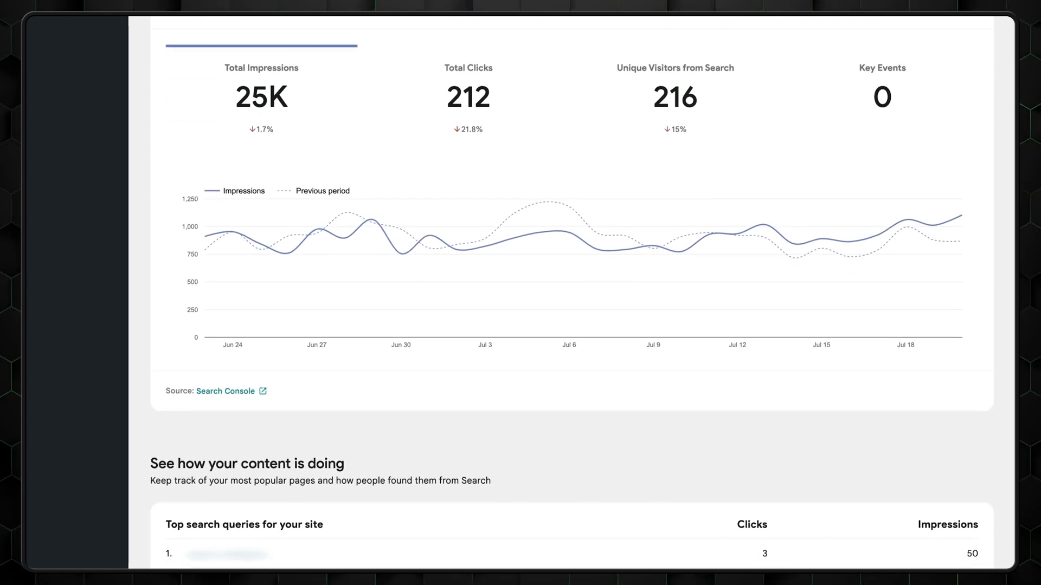
pyautogui.scroll(-3)
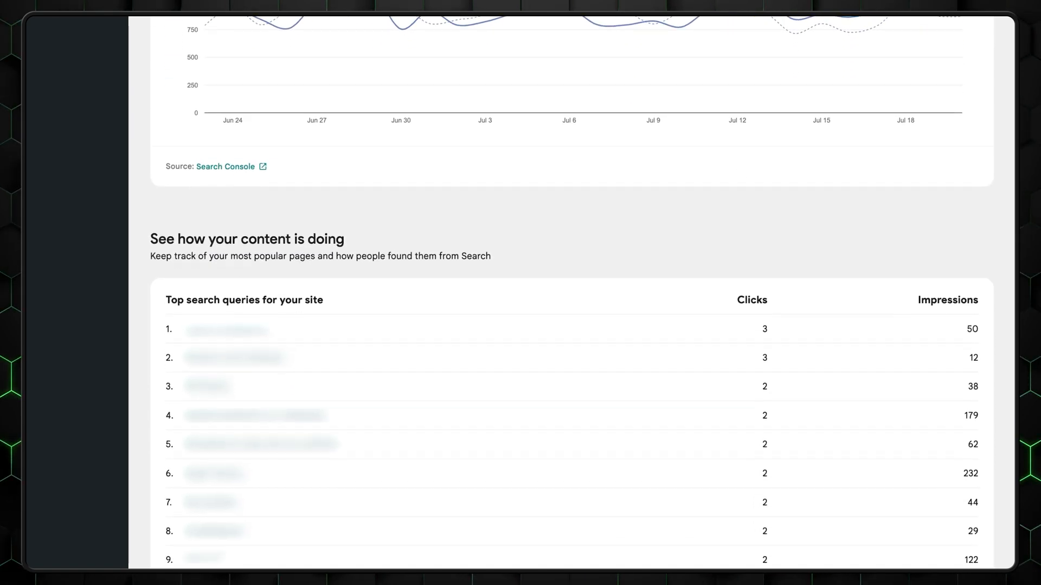
pyautogui.click(44, 139)
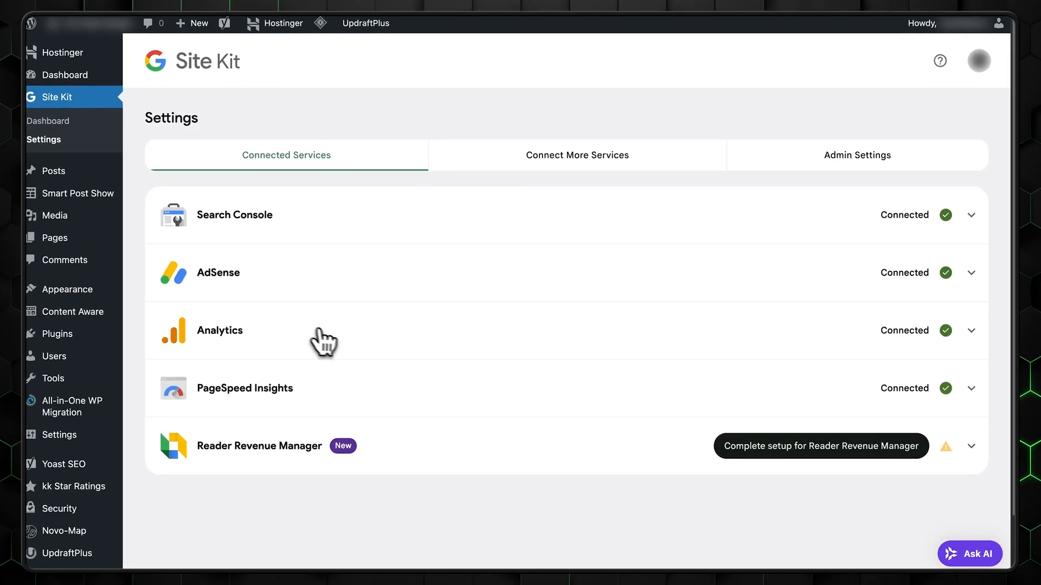
pyautogui.click(577, 155)
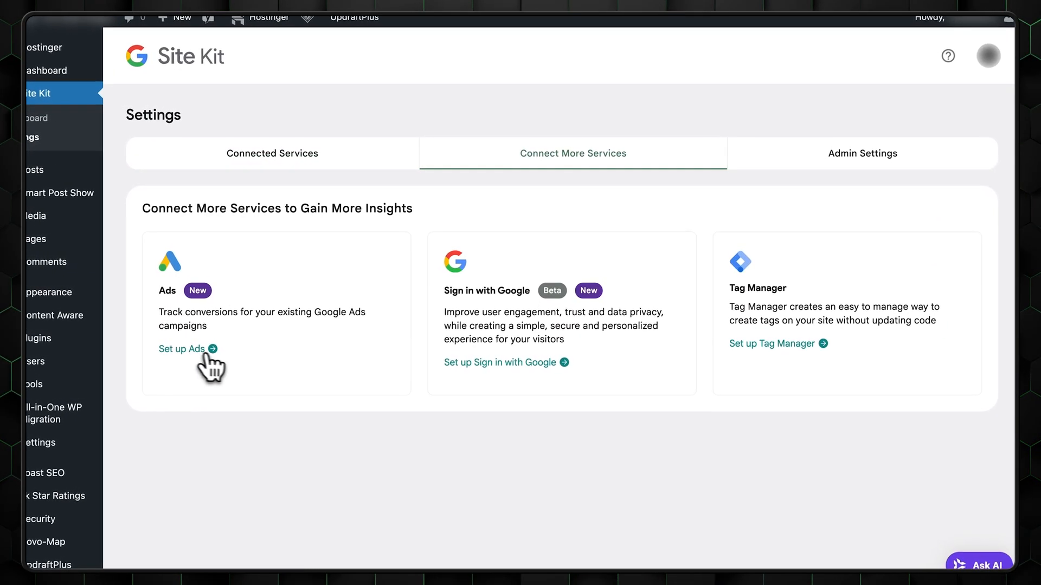
pyautogui.moveTo(781, 306)
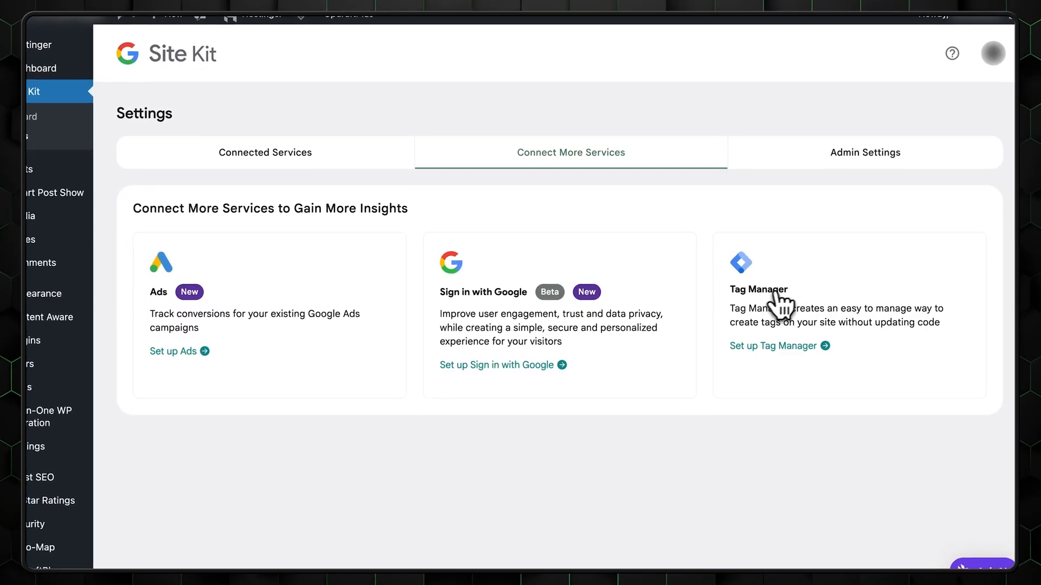
pyautogui.click(865, 151)
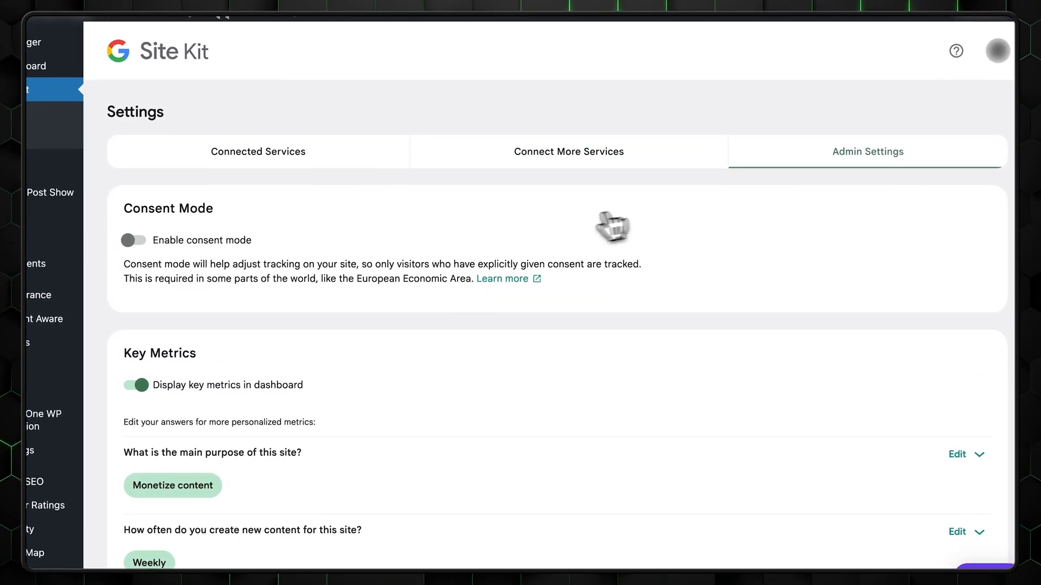
pyautogui.scroll(-3)
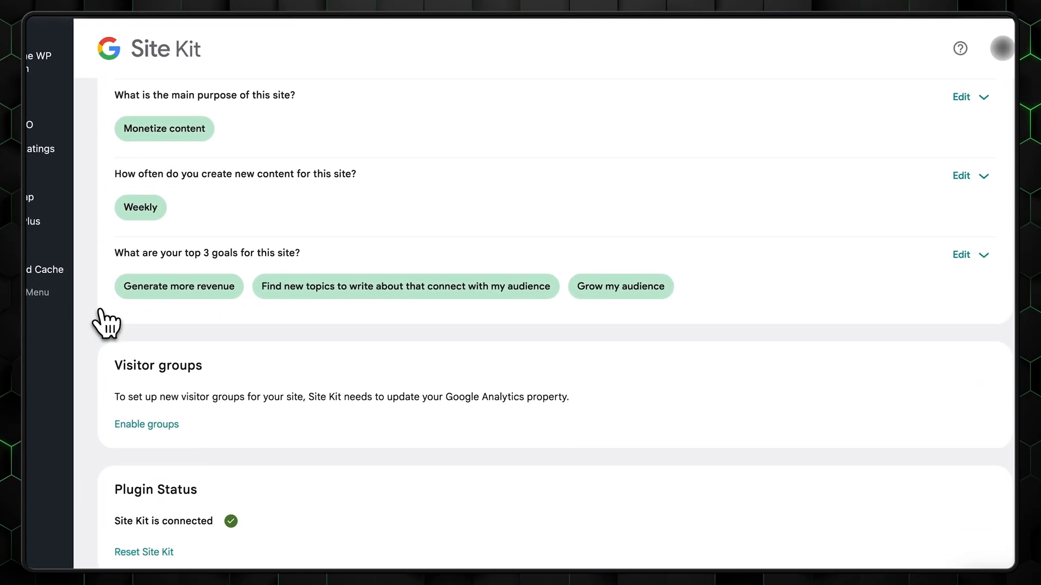
pyautogui.scroll(-3)
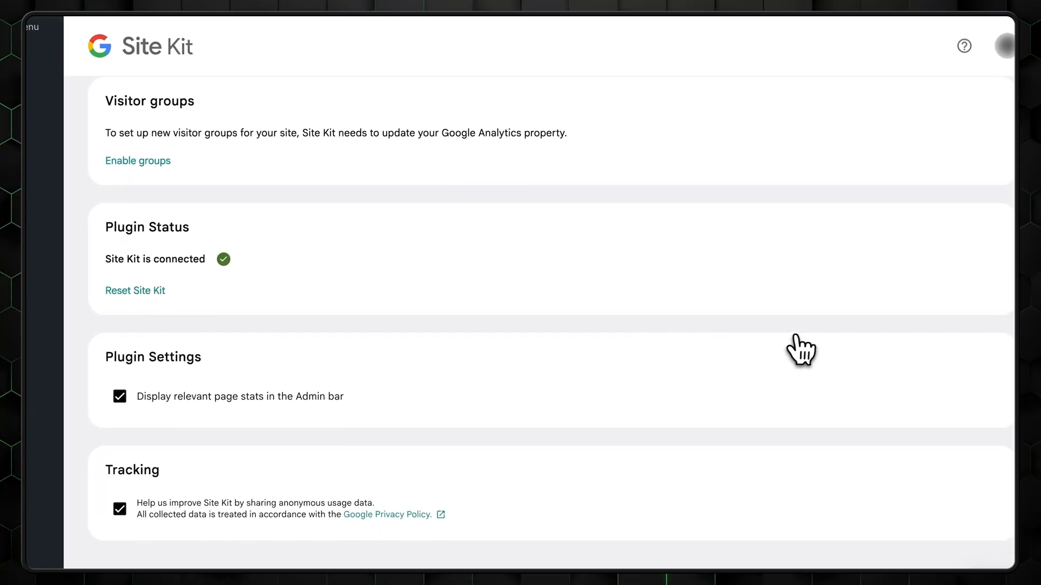
pyautogui.scroll(3)
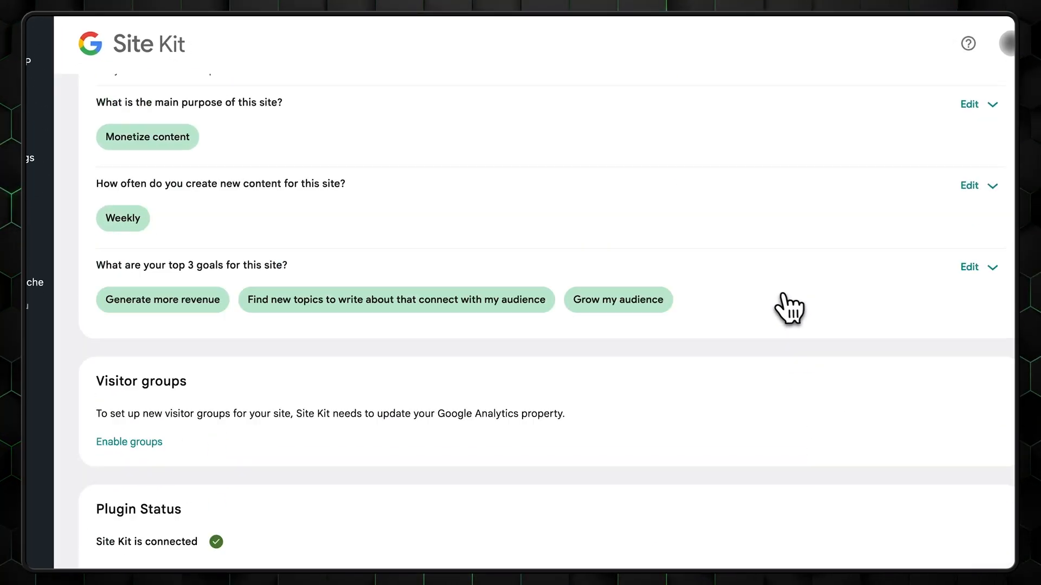
pyautogui.scroll(3)
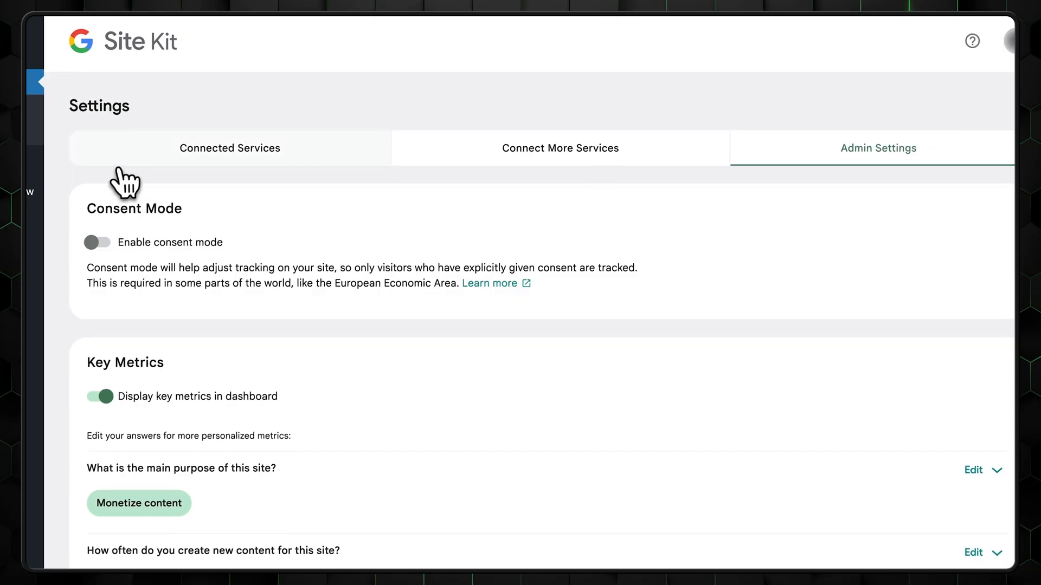
pyautogui.click(229, 148)
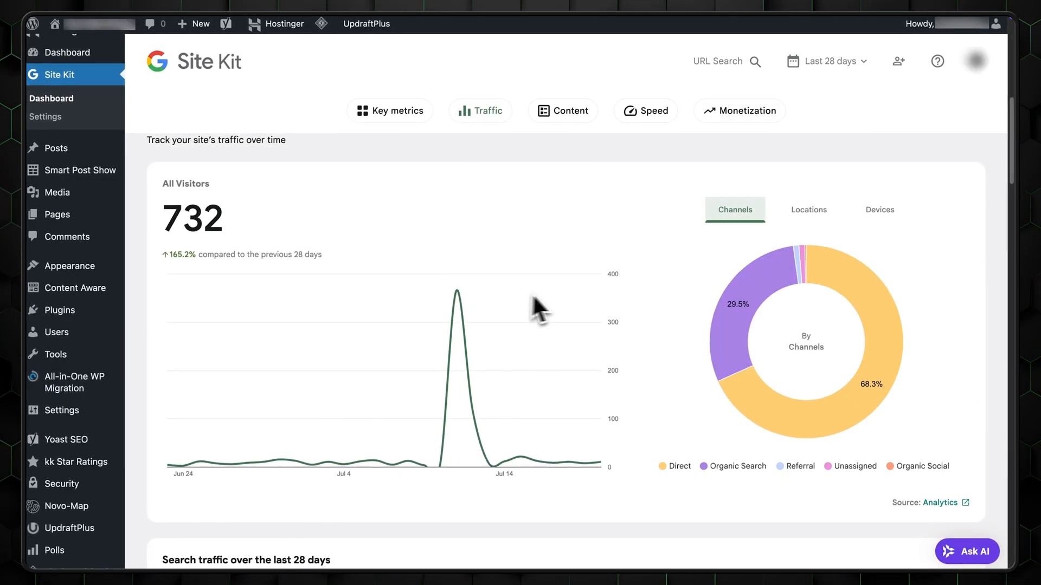
# Check mobile page speed and AdSense earnings, then return to key metrics
pyautogui.click(808, 209)
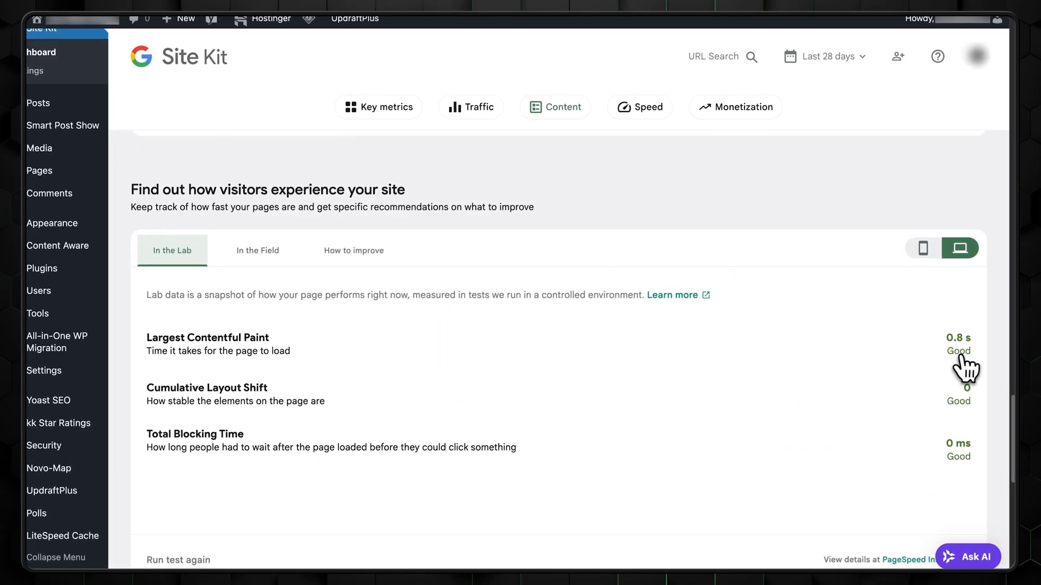
pyautogui.click(922, 248)
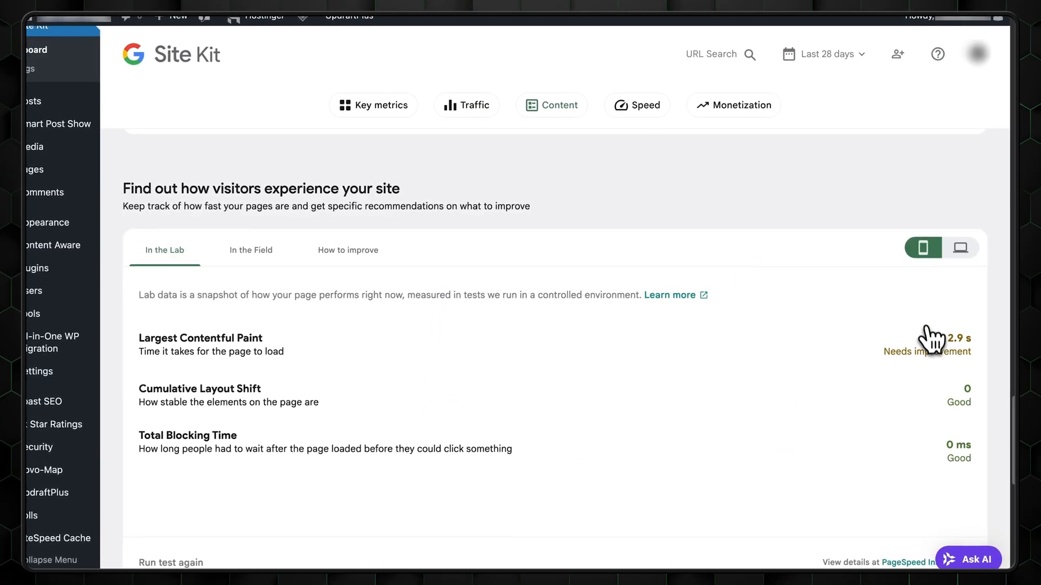
pyautogui.click(732, 104)
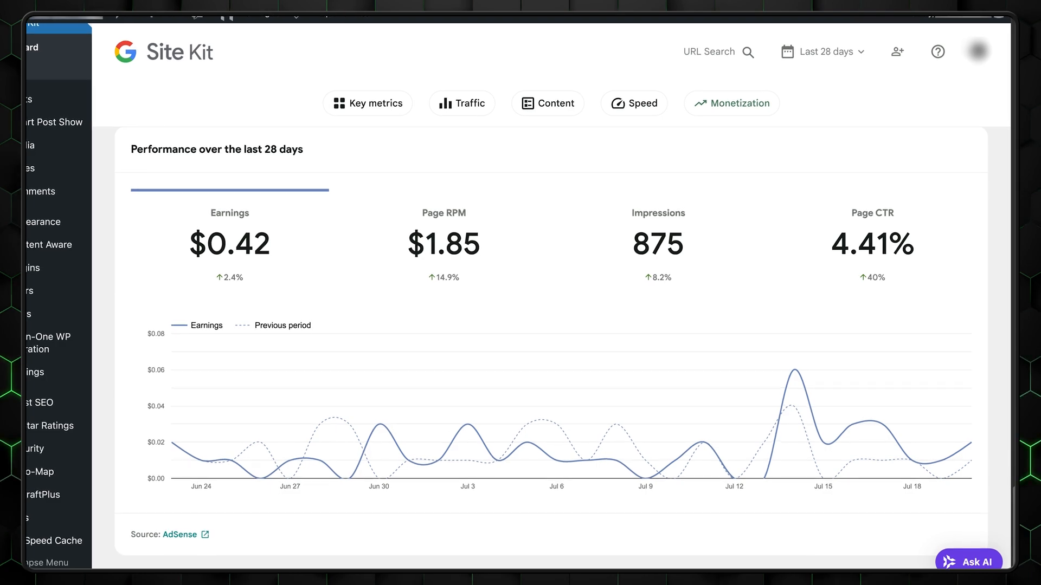
pyautogui.click(367, 103)
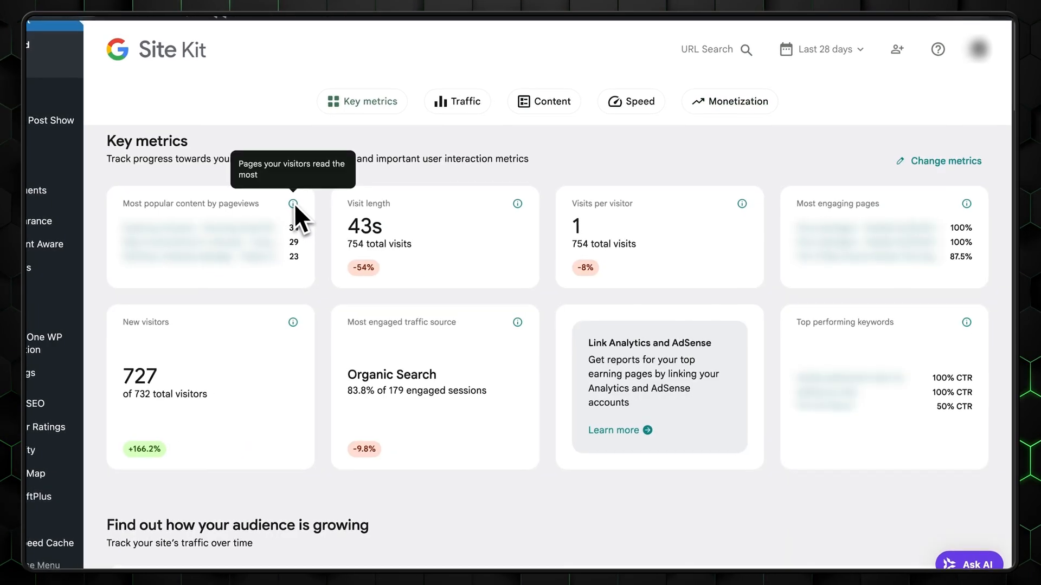
pyautogui.moveTo(474, 286)
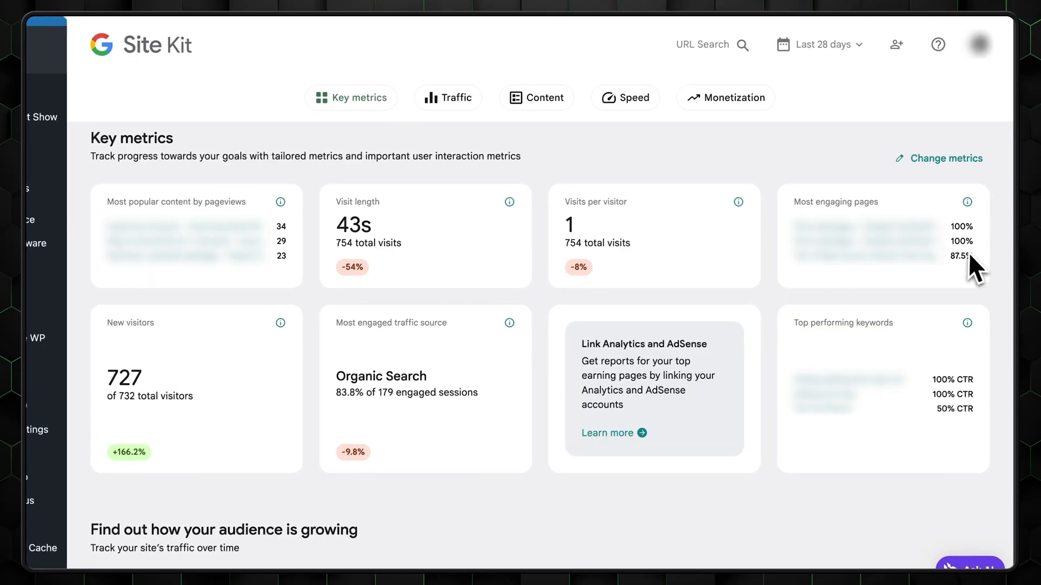
pyautogui.moveTo(379, 383)
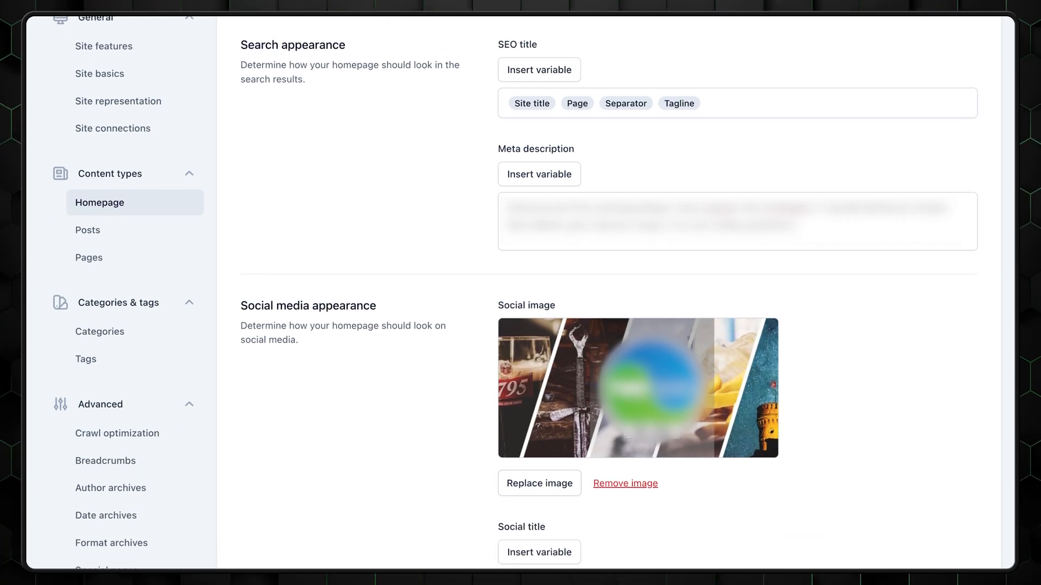
# Review the homepage's Search appearance and Social media appearance settings in Yoast SEO
pyautogui.scroll(-3)
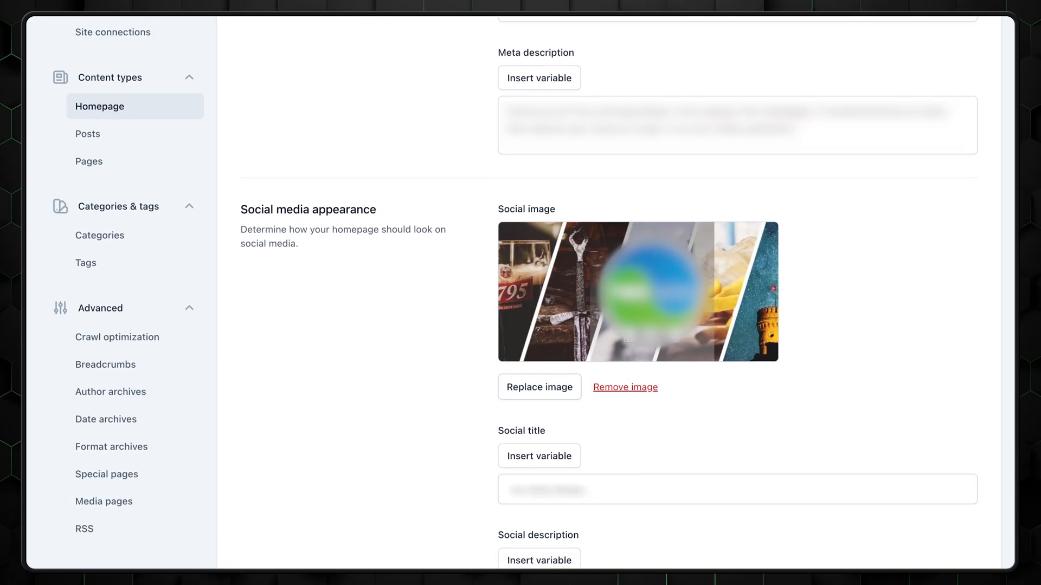
pyautogui.scroll(-3)
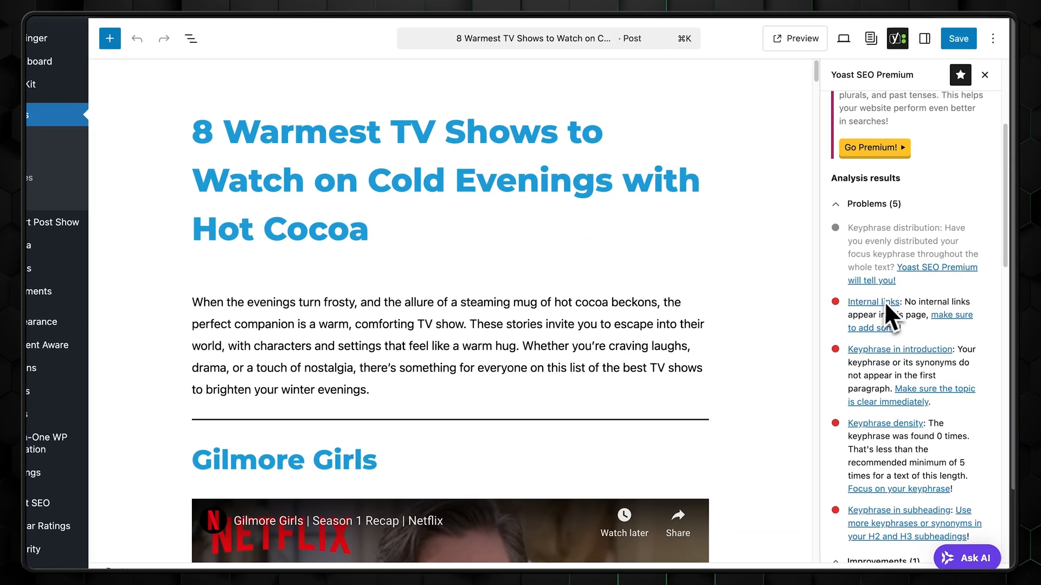
# Review the post's Yoast SEO results and expand Readability analysis, showing two problems
pyautogui.scroll(-3)
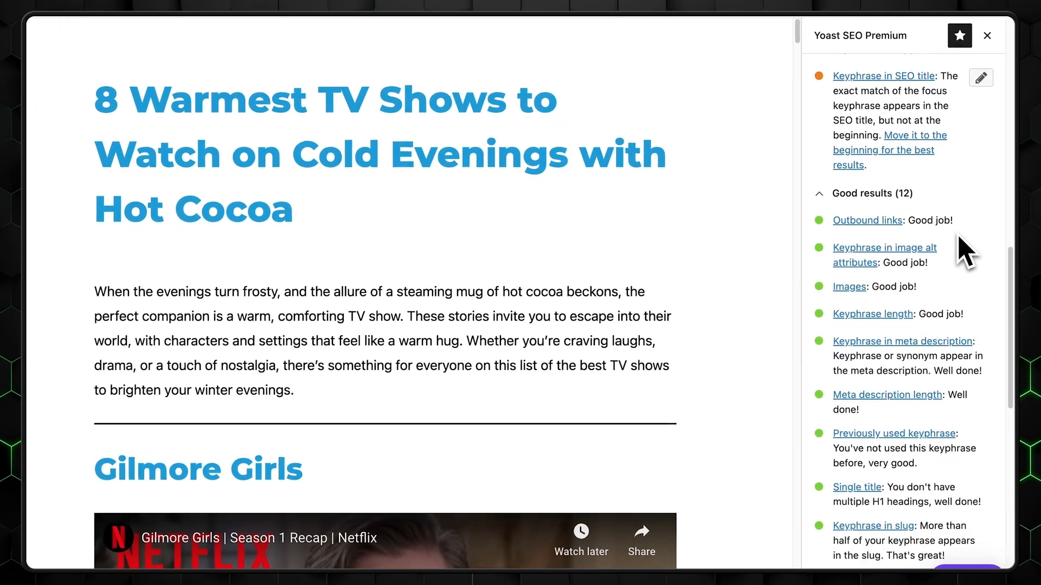
pyautogui.scroll(-3)
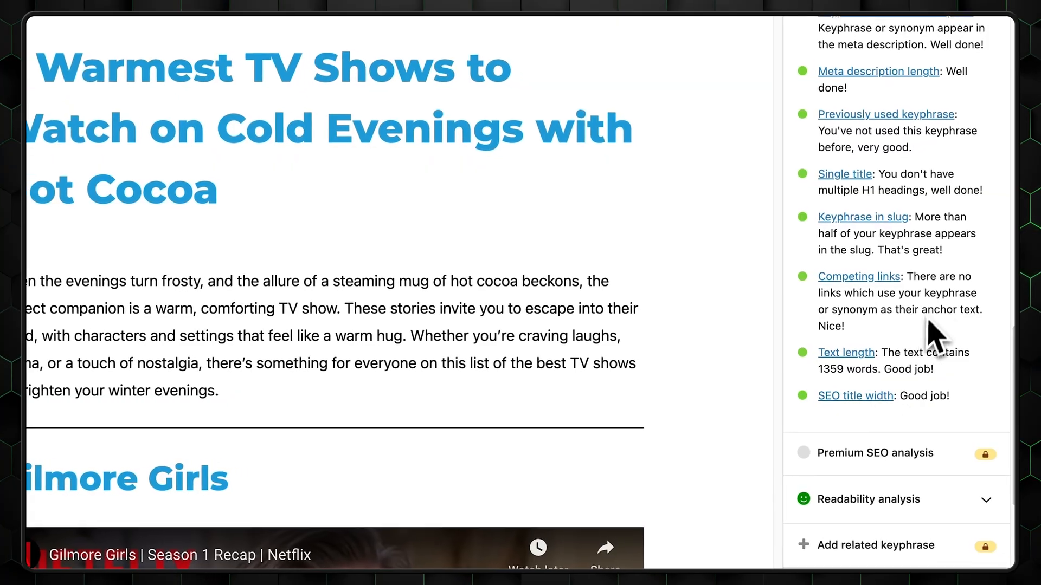
pyautogui.click(883, 500)
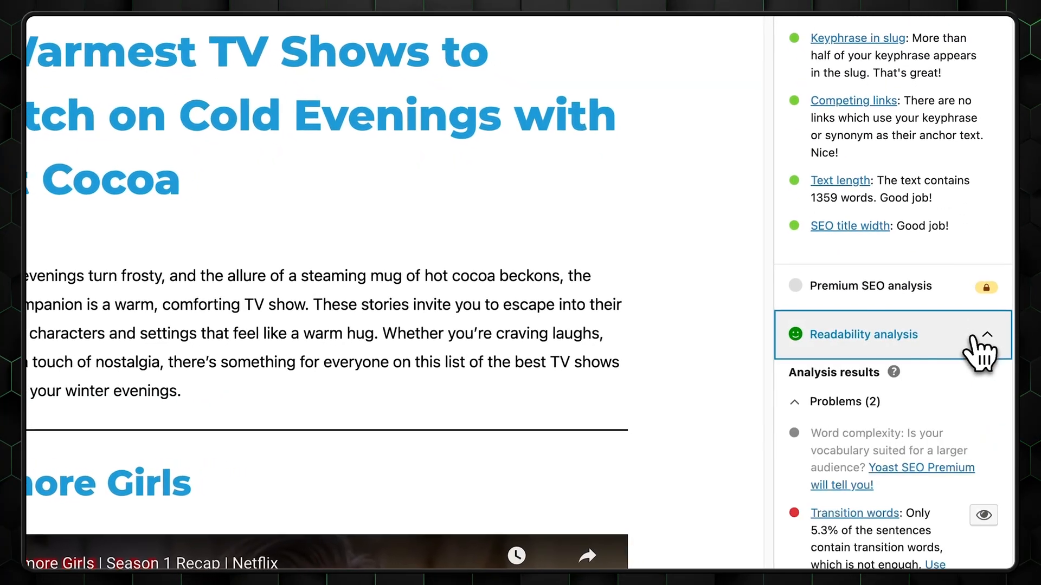
pyautogui.scroll(-3)
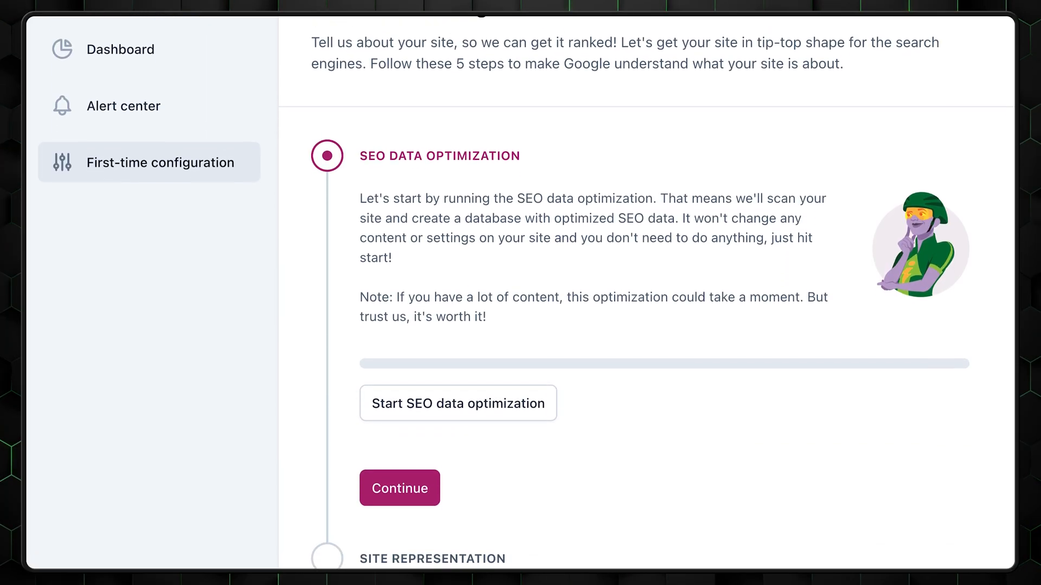
# Review the first-time configuration steps, then filter the dashboard's SEO scores to posts
pyautogui.scroll(-3)
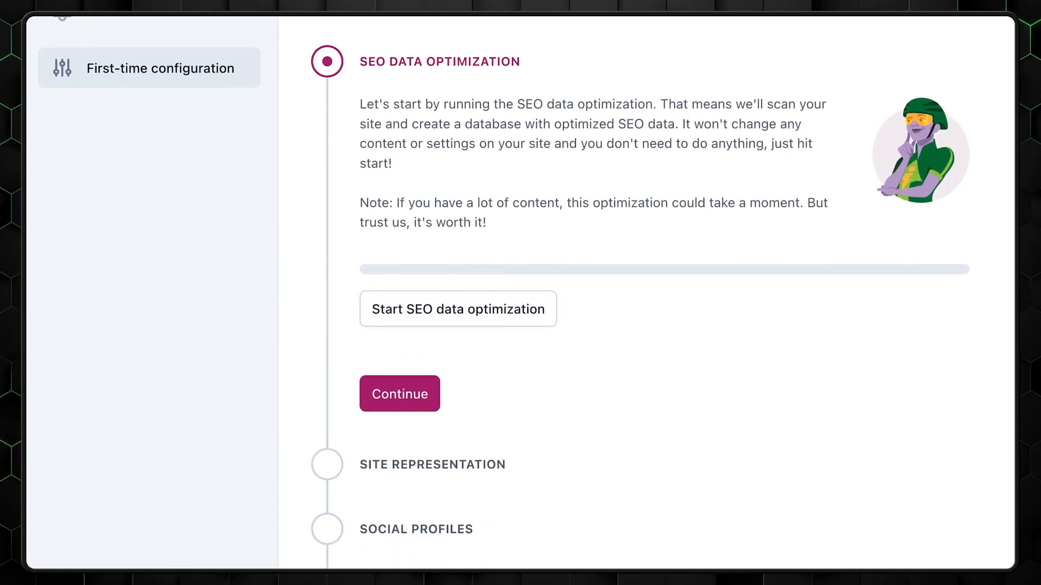
pyautogui.scroll(-3)
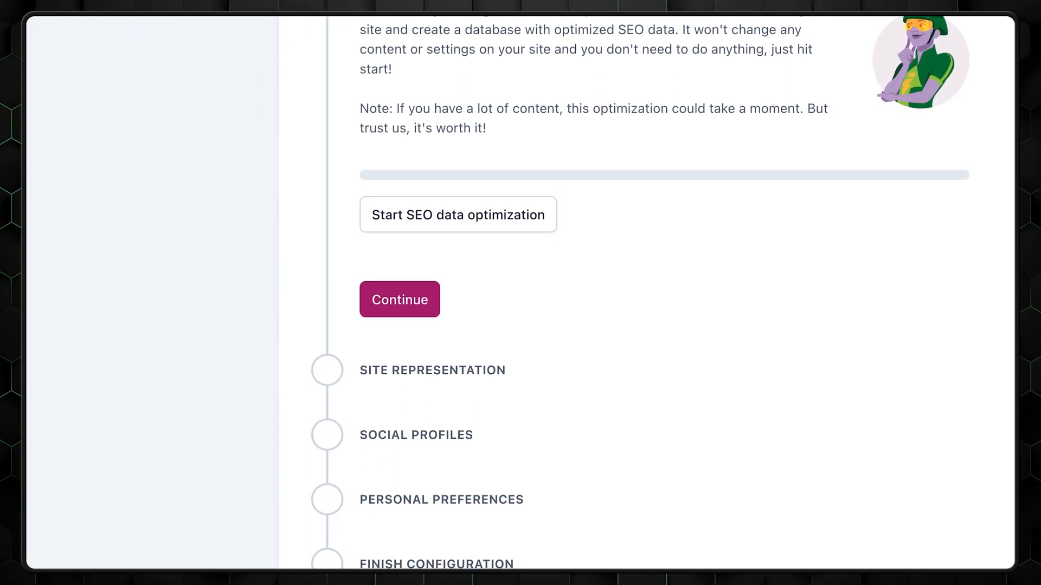
pyautogui.scroll(-3)
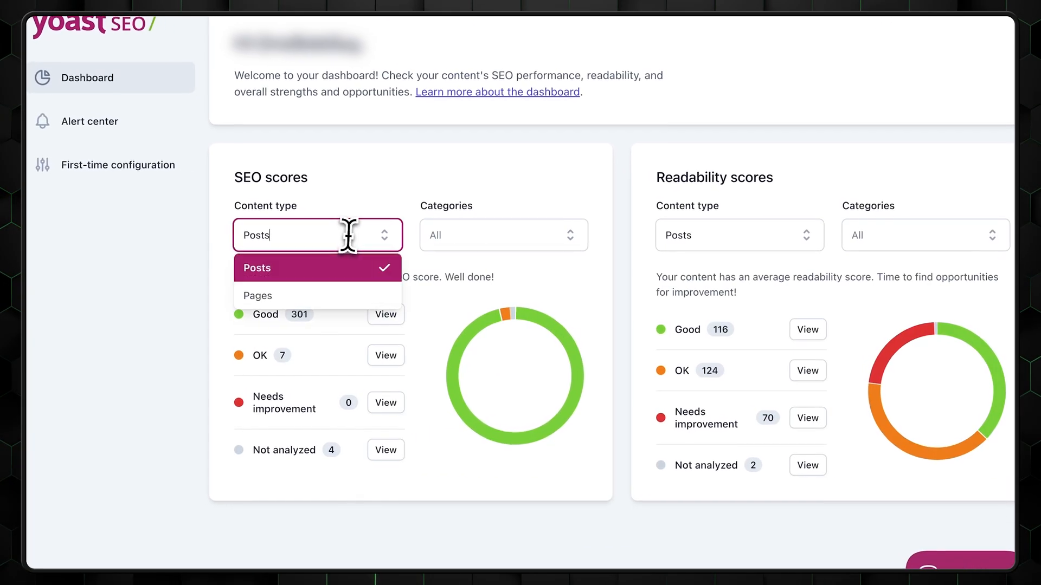
pyautogui.click(258, 295)
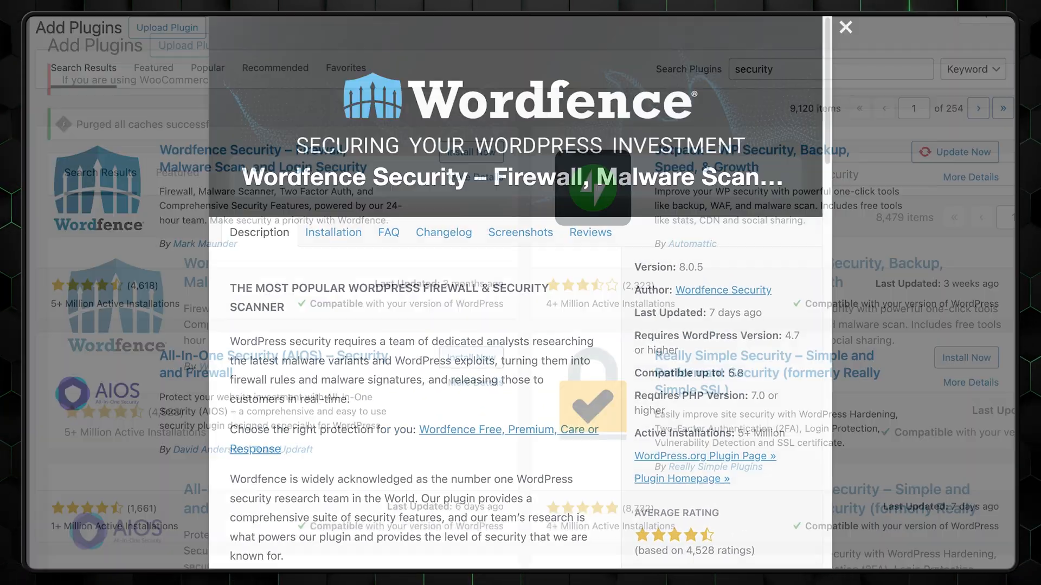
# Close the Wordfence details and browse the other security plugin results
pyautogui.click(845, 27)
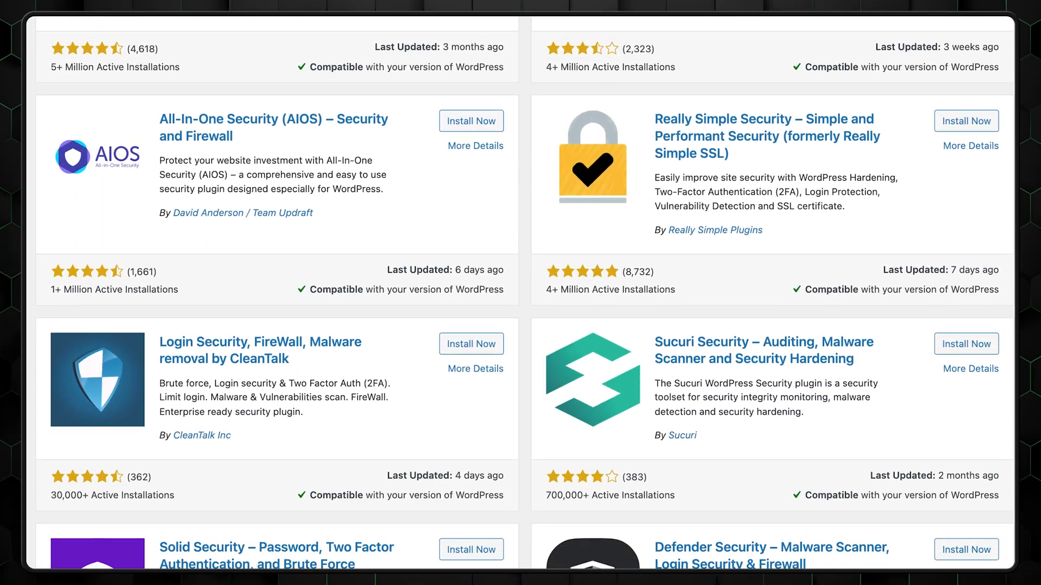
pyautogui.scroll(-3)
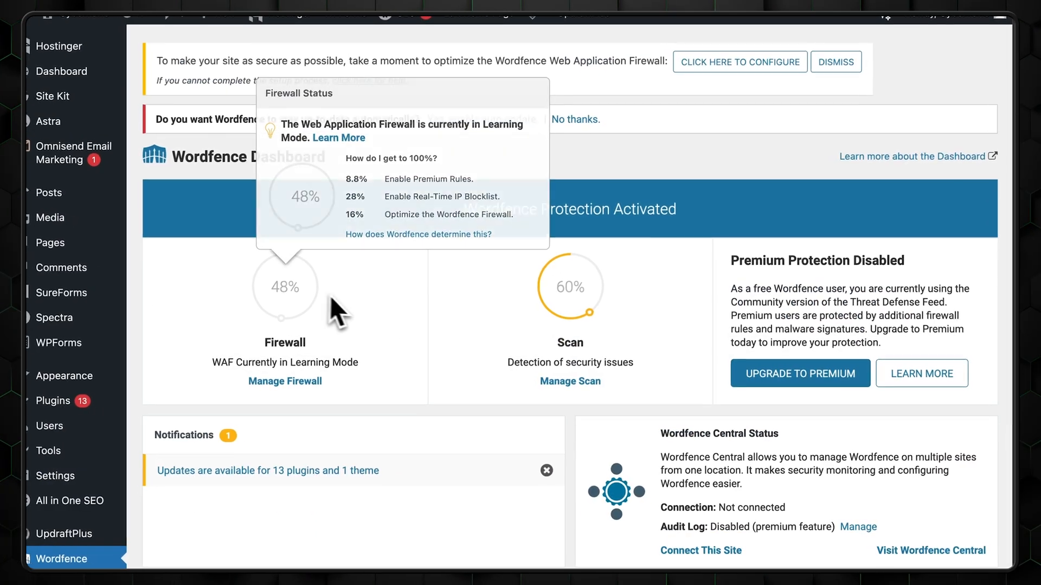
# Inspect the firewall's 48% learning-mode status and how to reach 100% protection
pyautogui.click(284, 381)
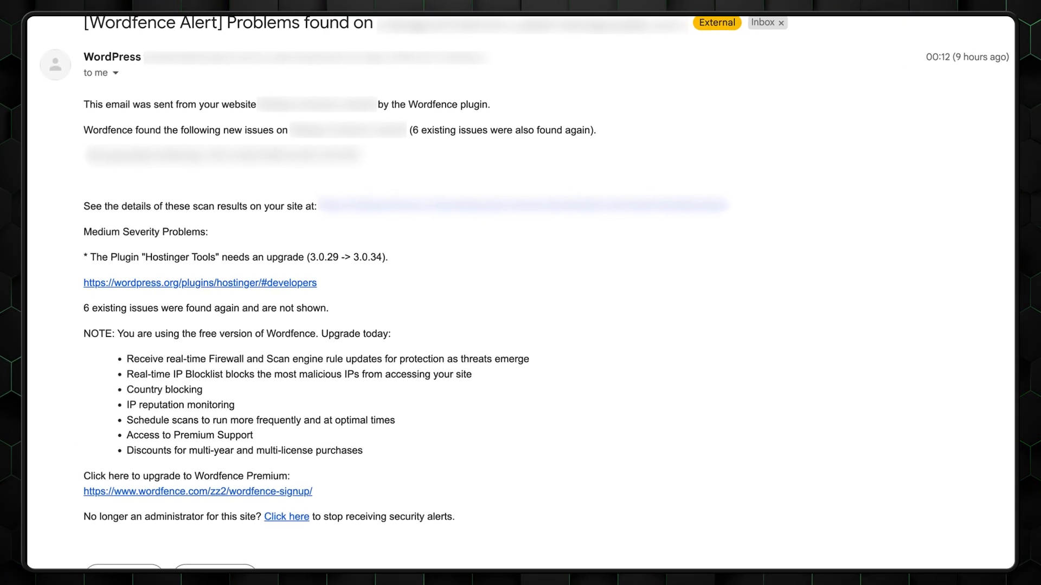
pyautogui.scroll(-3)
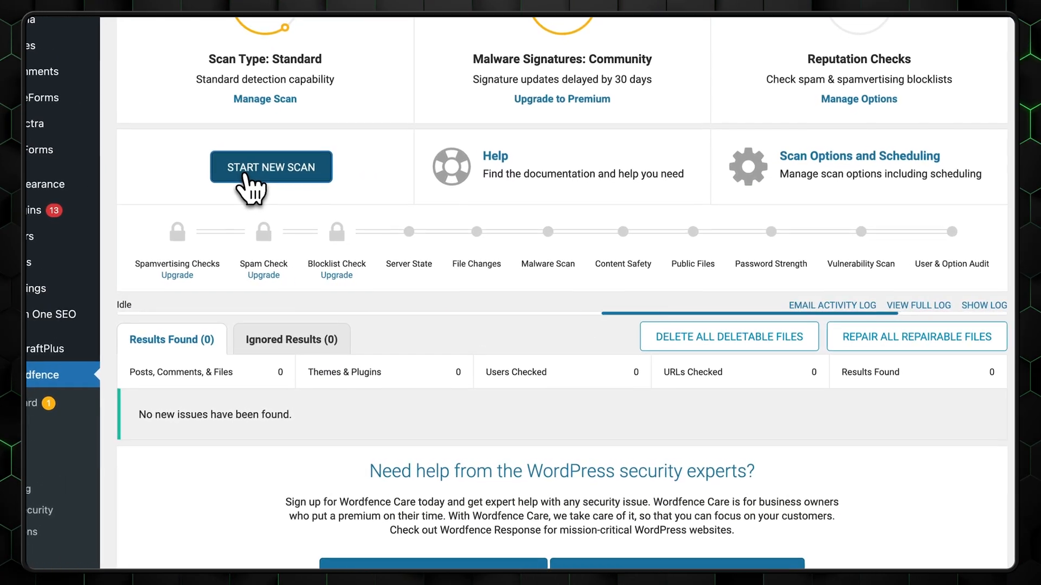
# Start a new Wordfence scan and browse firewall options, diagnostics and pricing plans up to $1250
pyautogui.click(271, 166)
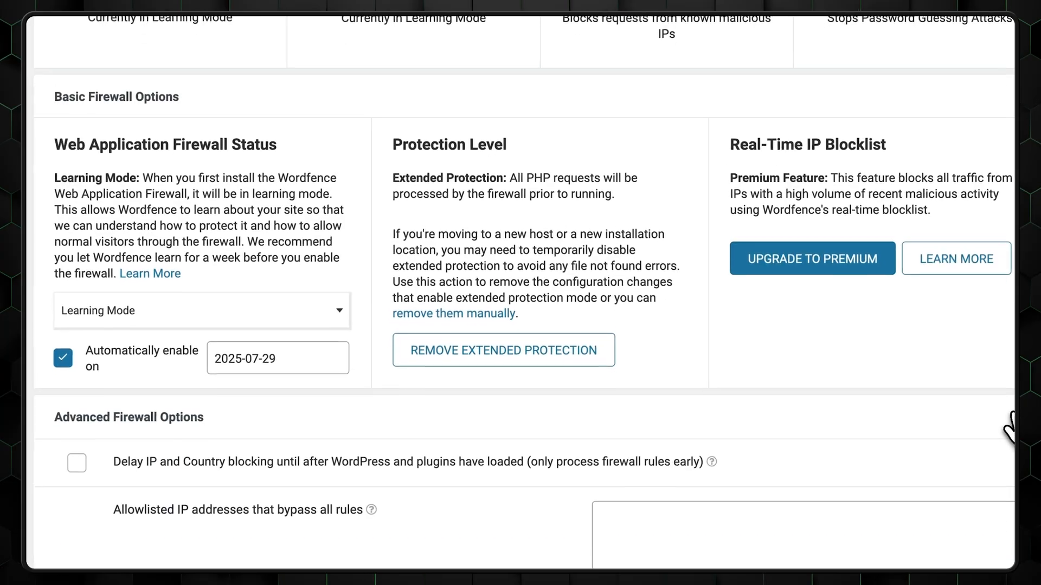
pyautogui.scroll(-3)
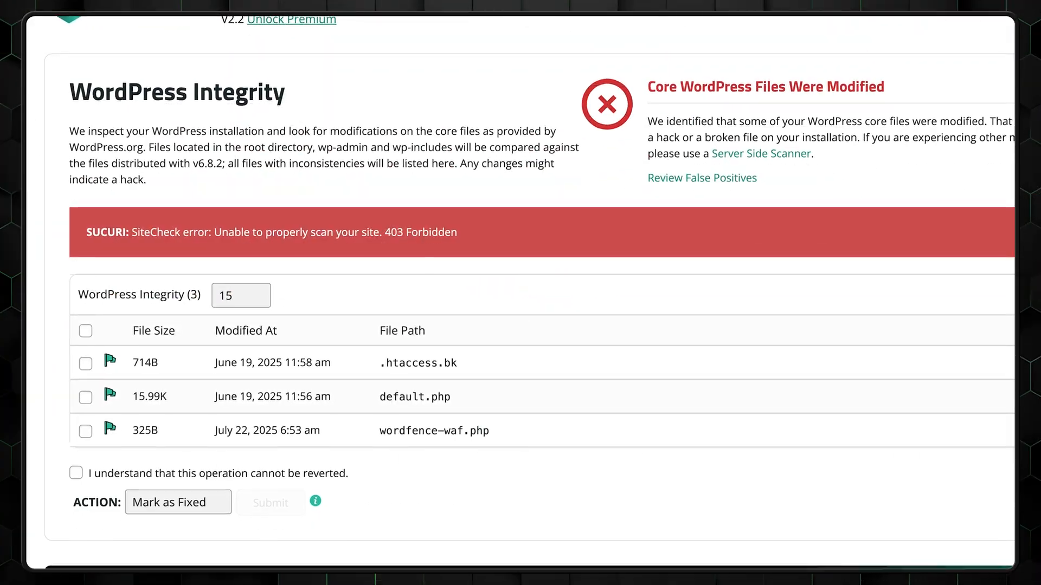
pyautogui.scroll(3)
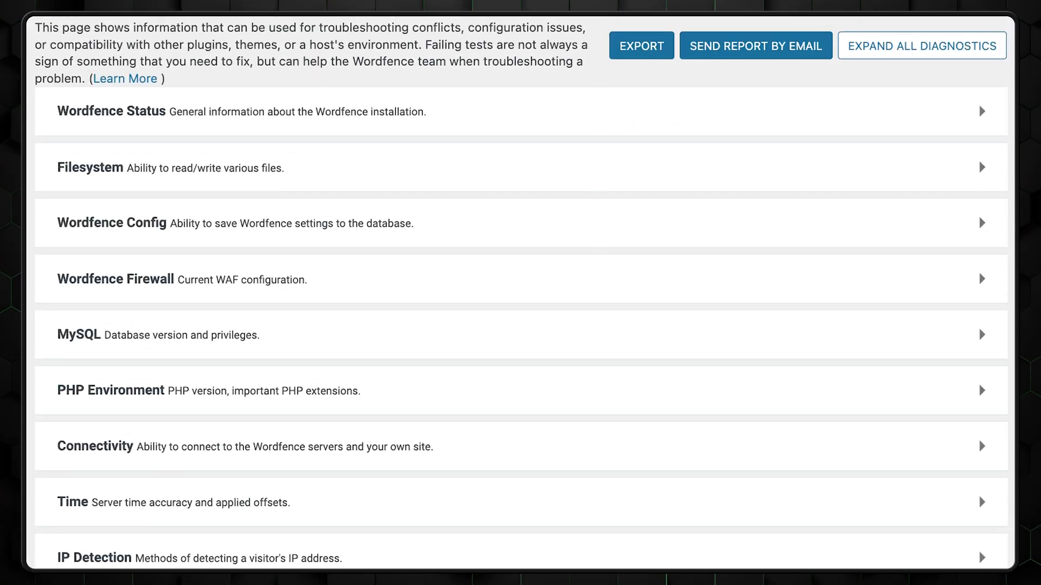
pyautogui.scroll(-3)
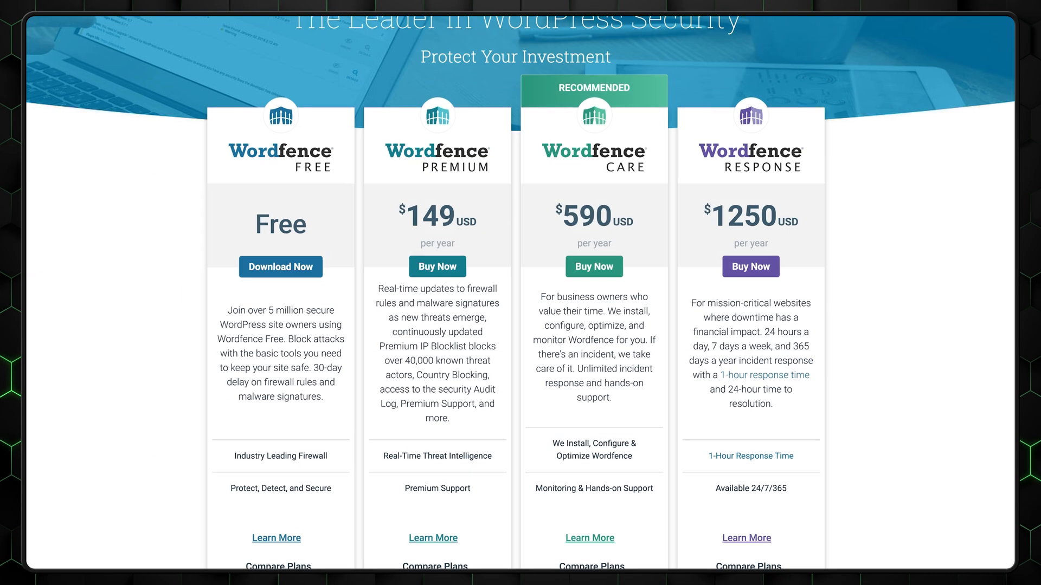
pyautogui.scroll(-3)
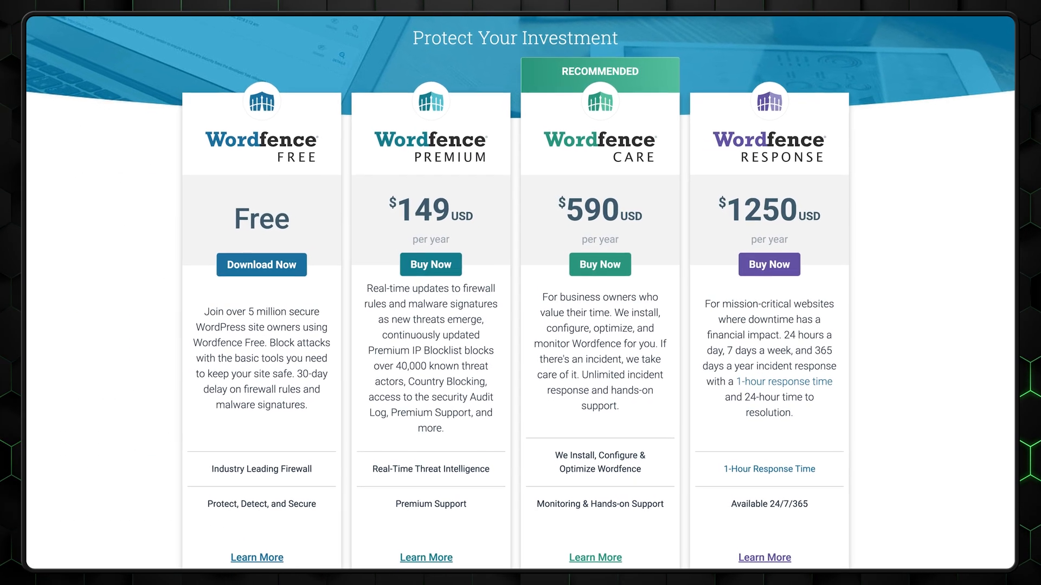
pyautogui.scroll(-3)
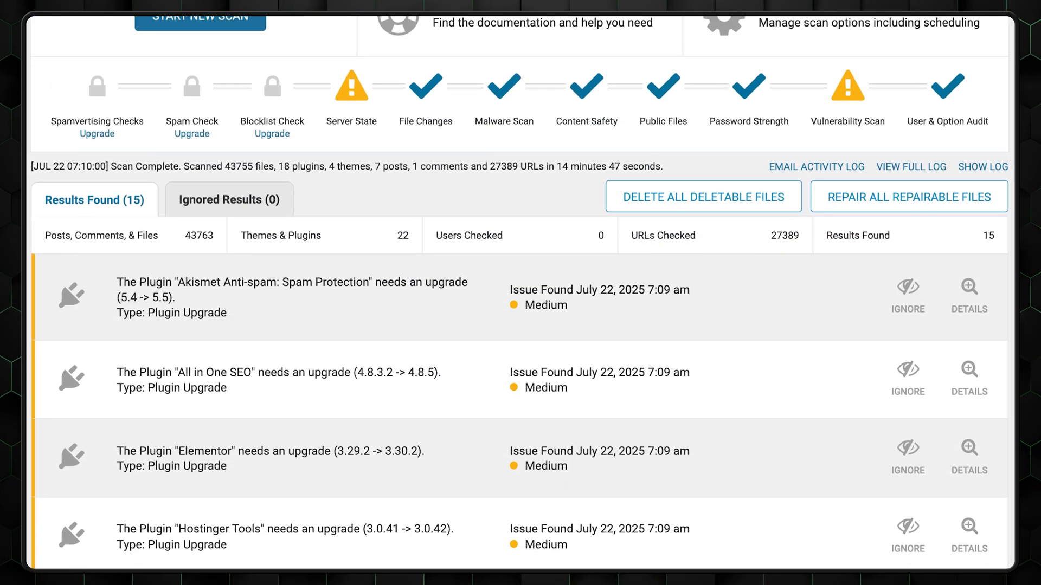
# Scroll to the Results Found (15) list of plugins needing upgrades
pyautogui.scroll(-3)
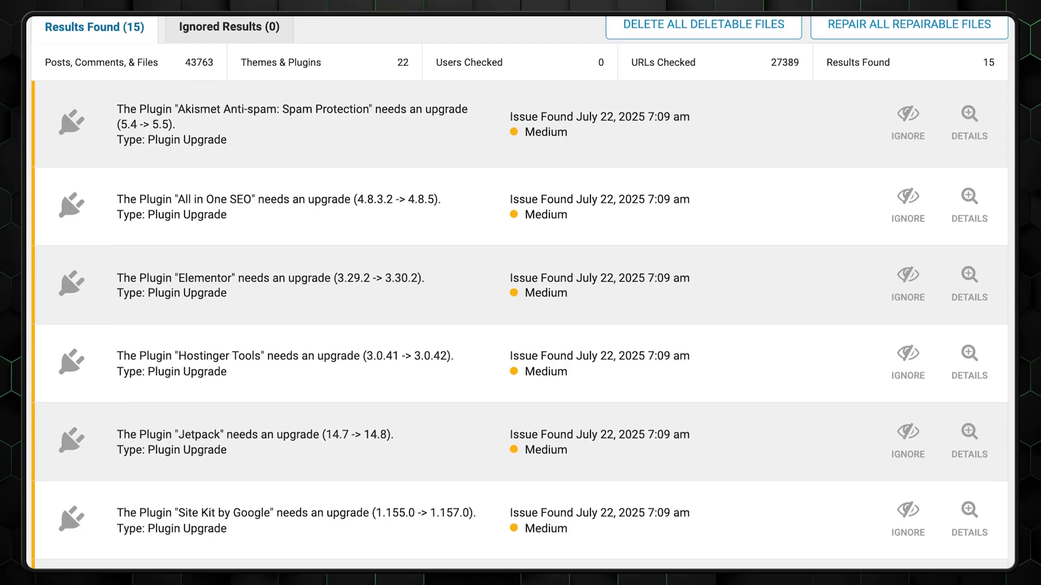
pyautogui.scroll(-3)
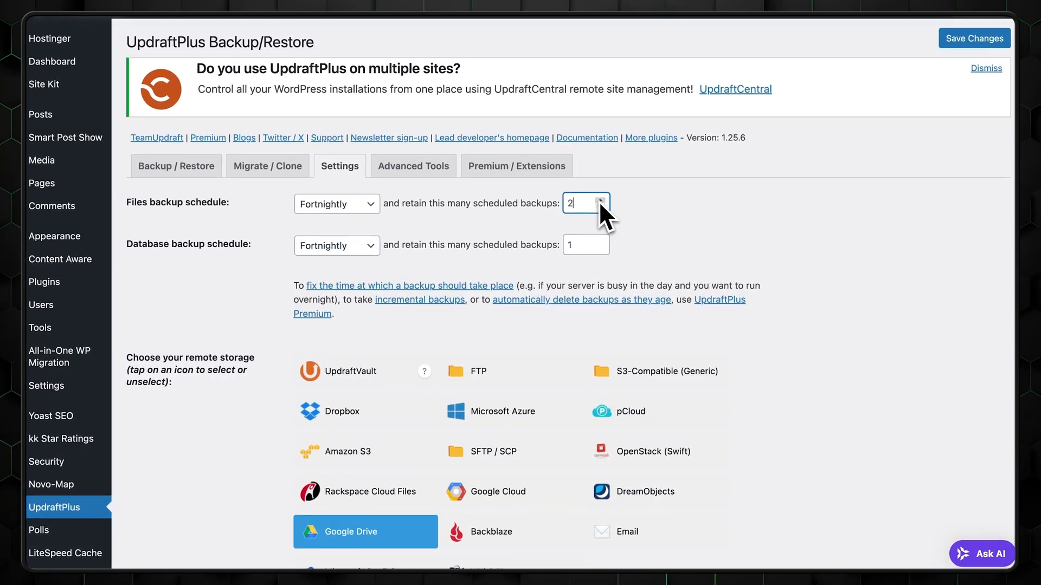
# Review fortnightly UpdraftPlus schedules to Google Drive, then prepare a restore of plugins
pyautogui.scroll(-3)
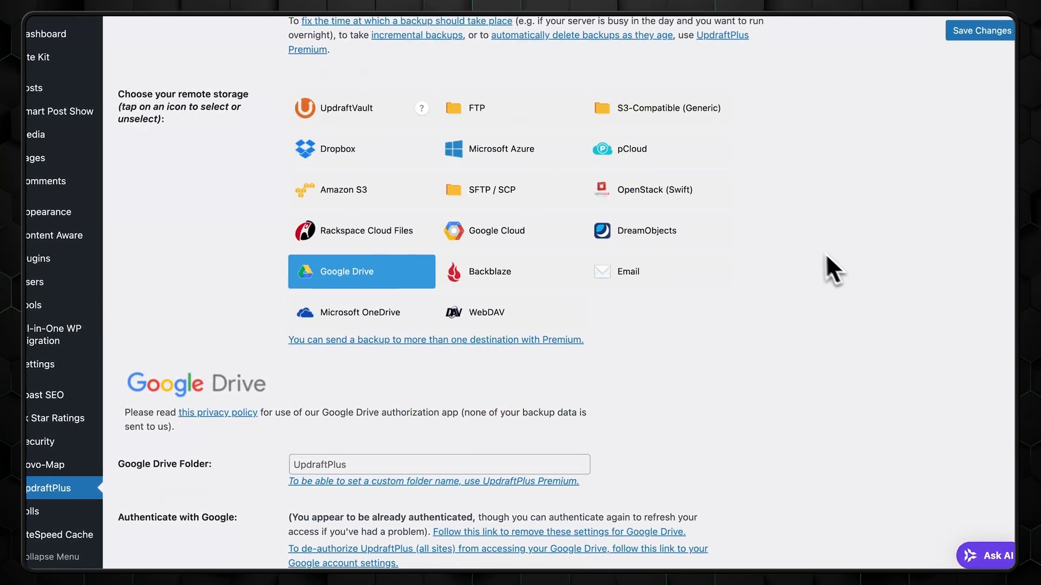
pyautogui.click(162, 86)
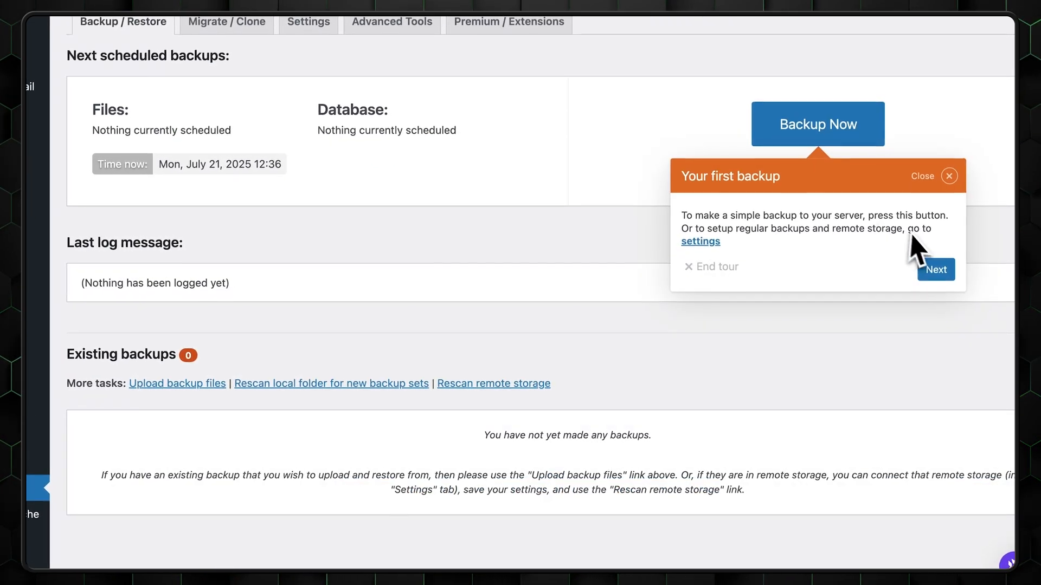
pyautogui.click(934, 270)
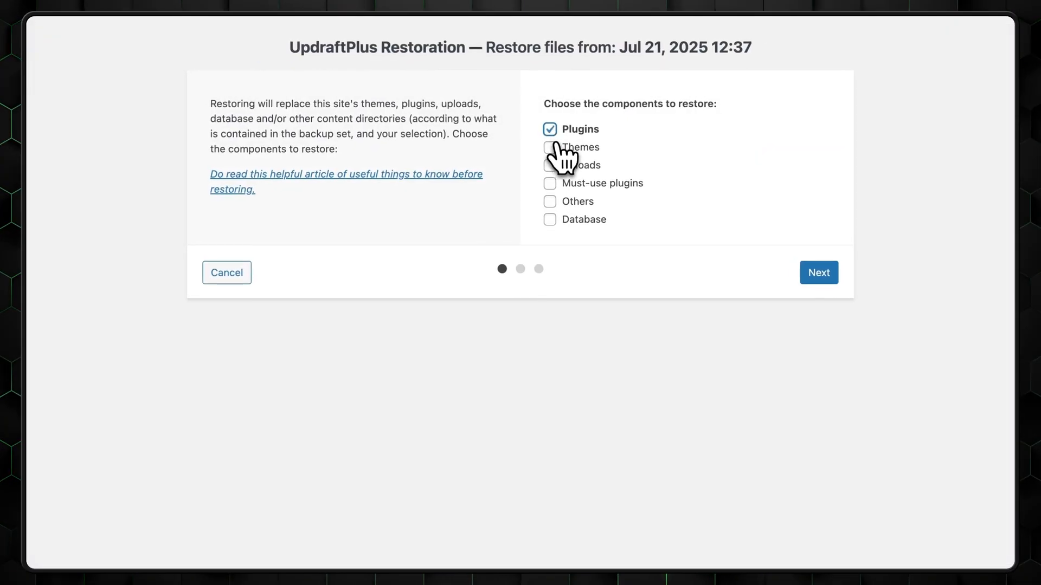
pyautogui.click(818, 272)
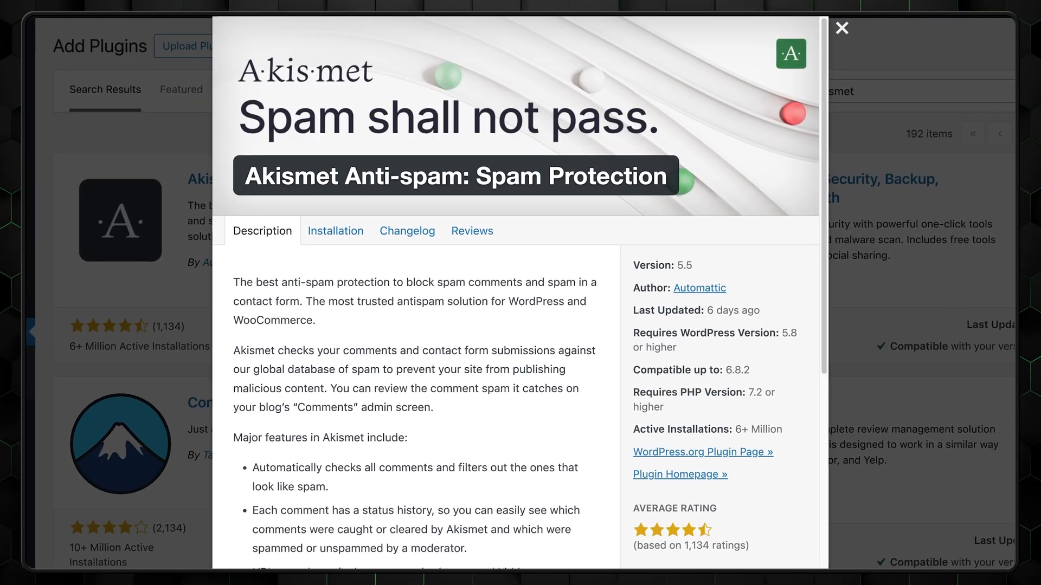
# View Akismet details and stats showing 1,019 spam blocked, then list all 31 comments
pyautogui.click(840, 27)
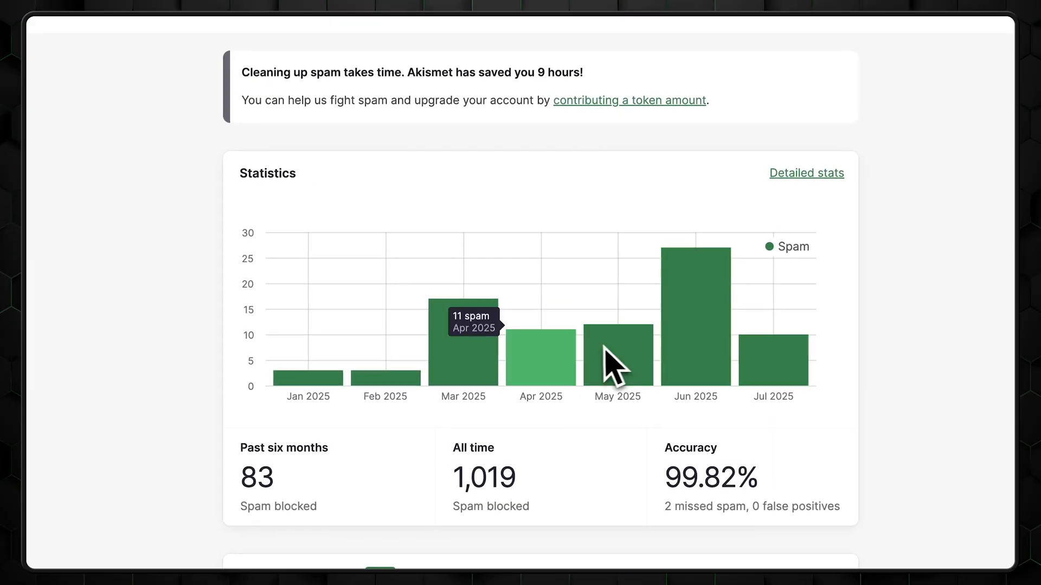
pyautogui.scroll(-3)
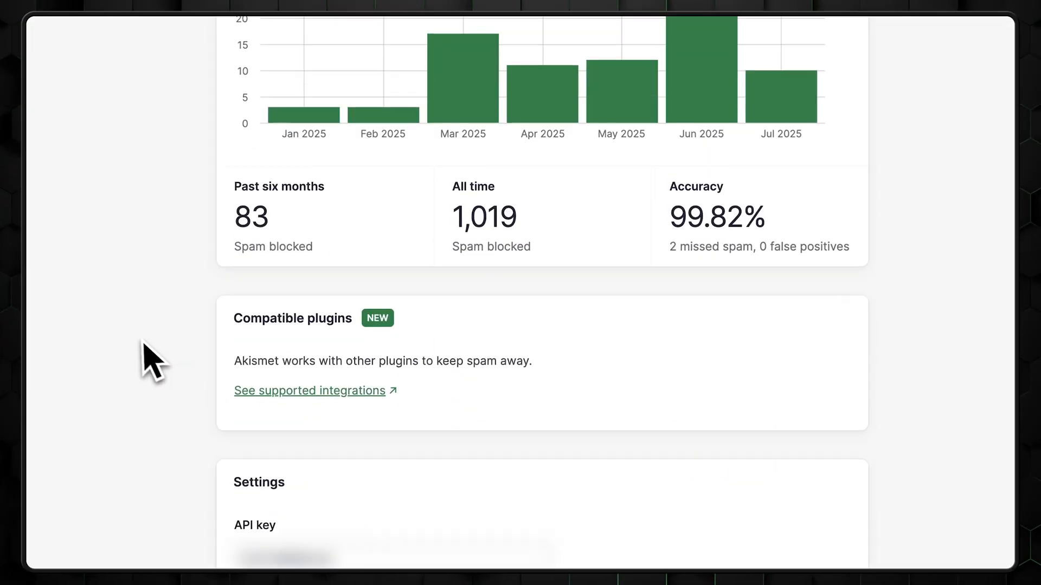
pyautogui.scroll(-3)
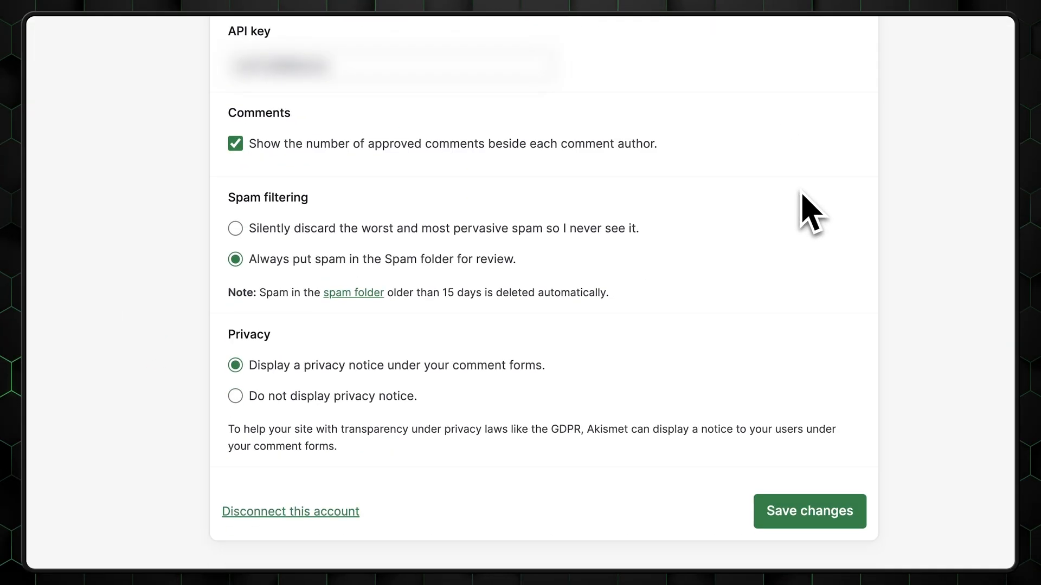
pyautogui.scroll(-3)
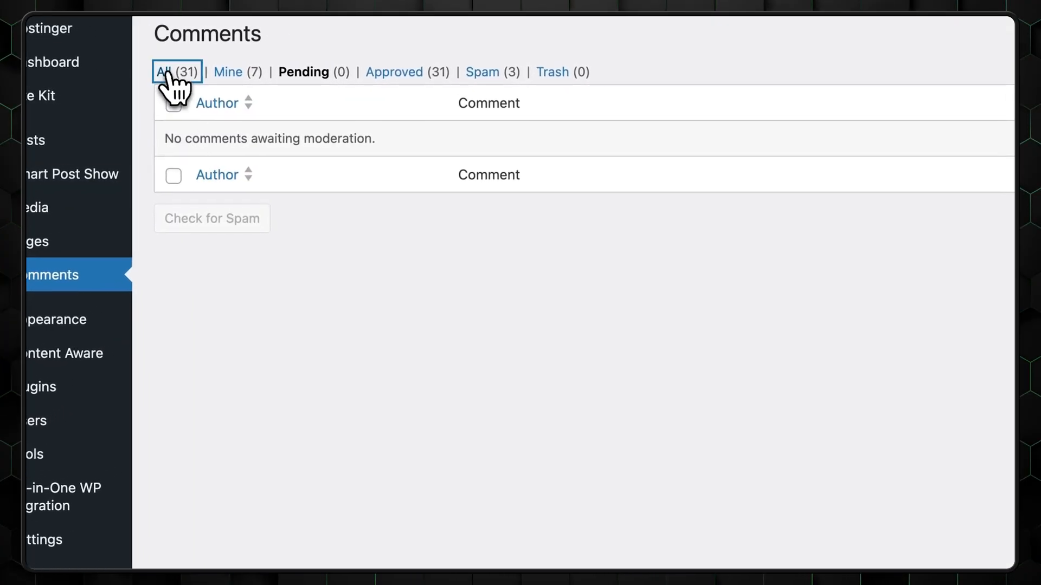
pyautogui.click(172, 72)
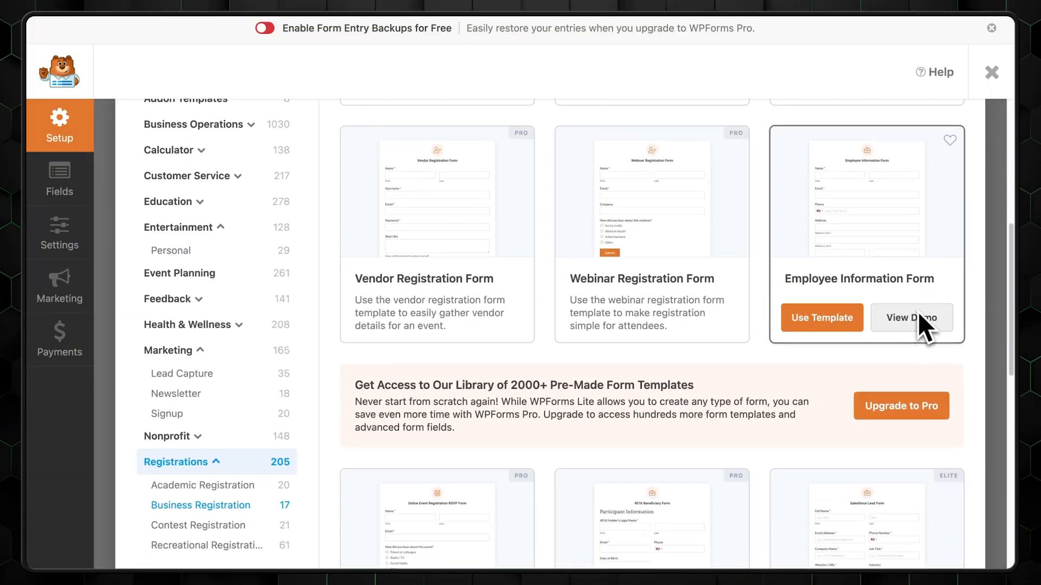
# Build a form from the Online Event Registration template with a message confirmation
pyautogui.scroll(-3)
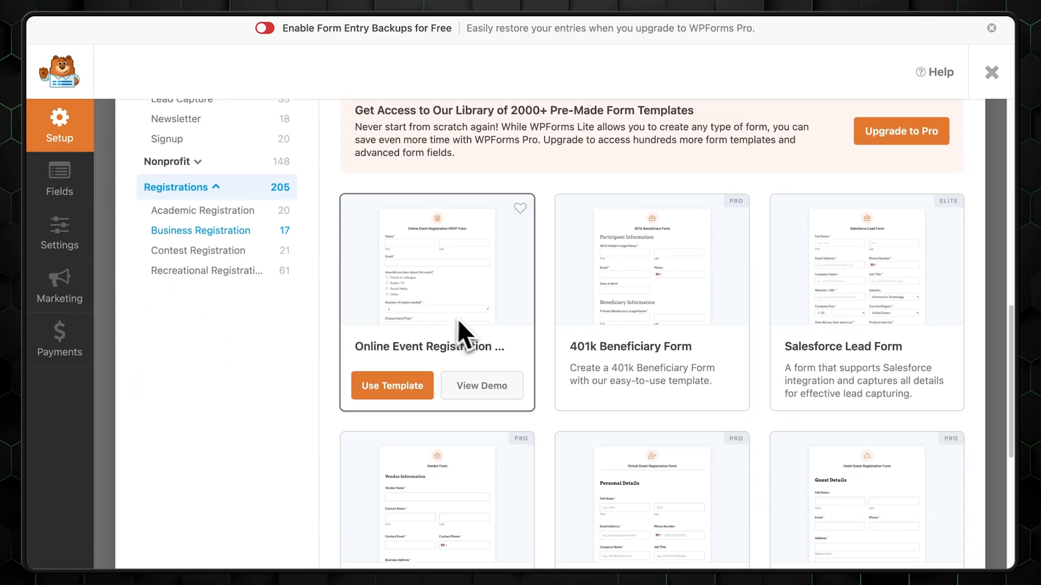
pyautogui.click(391, 386)
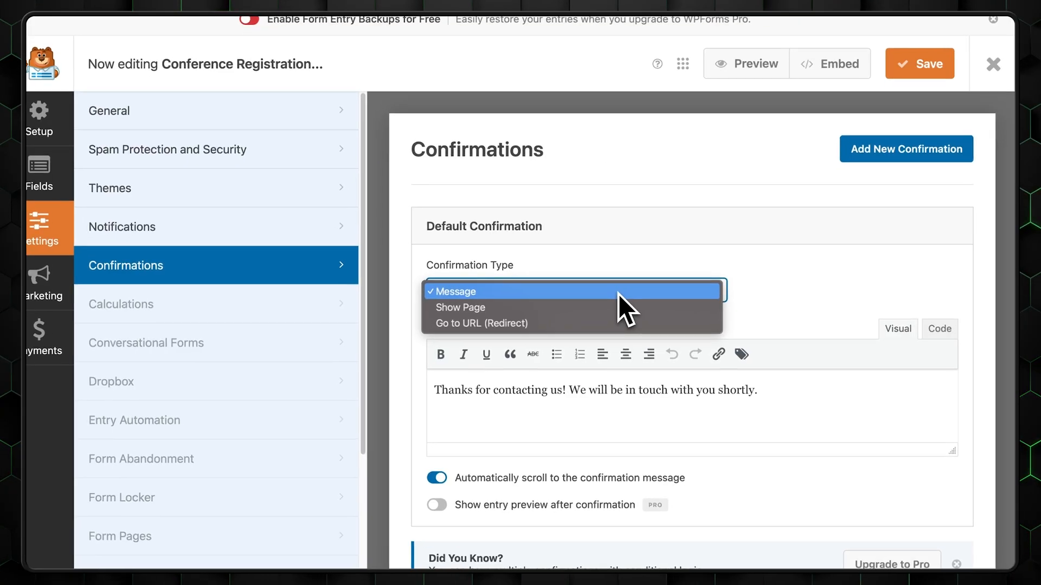
pyautogui.click(122, 226)
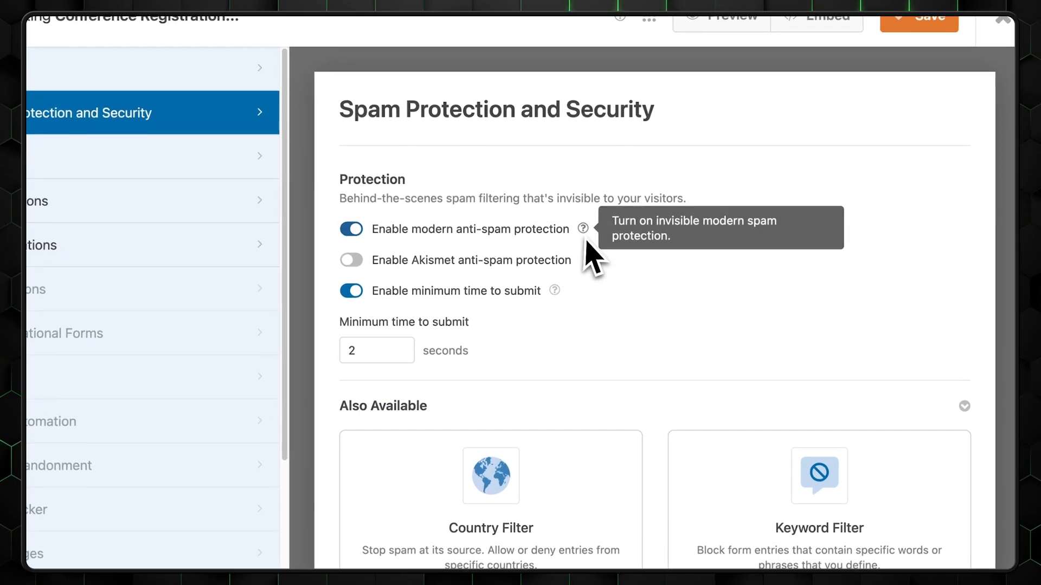
# Browse the WPForms integrations catalogue listing PayPal, Webhooks and Zapier
pyautogui.scroll(-3)
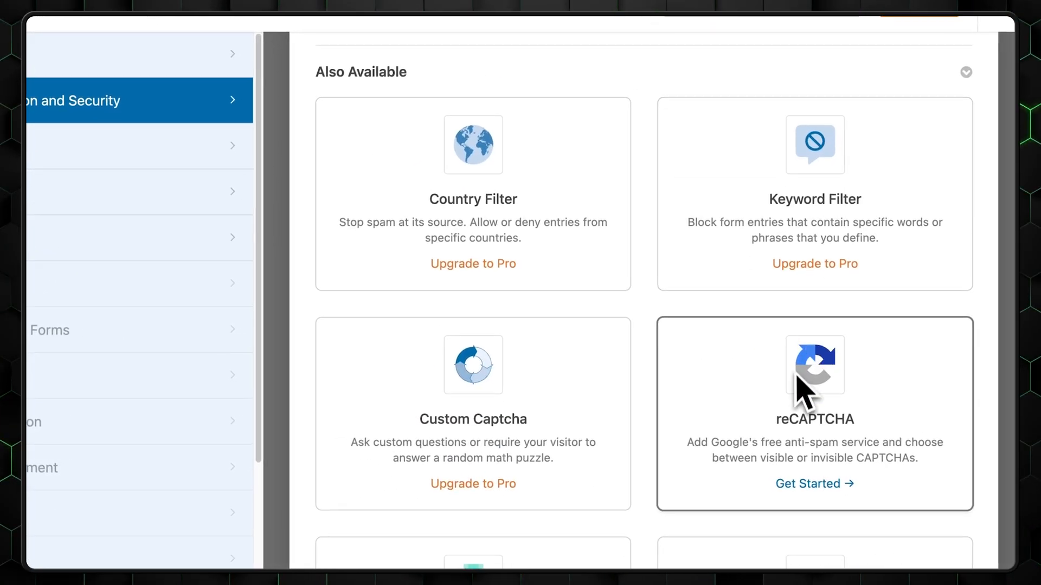
pyautogui.scroll(-3)
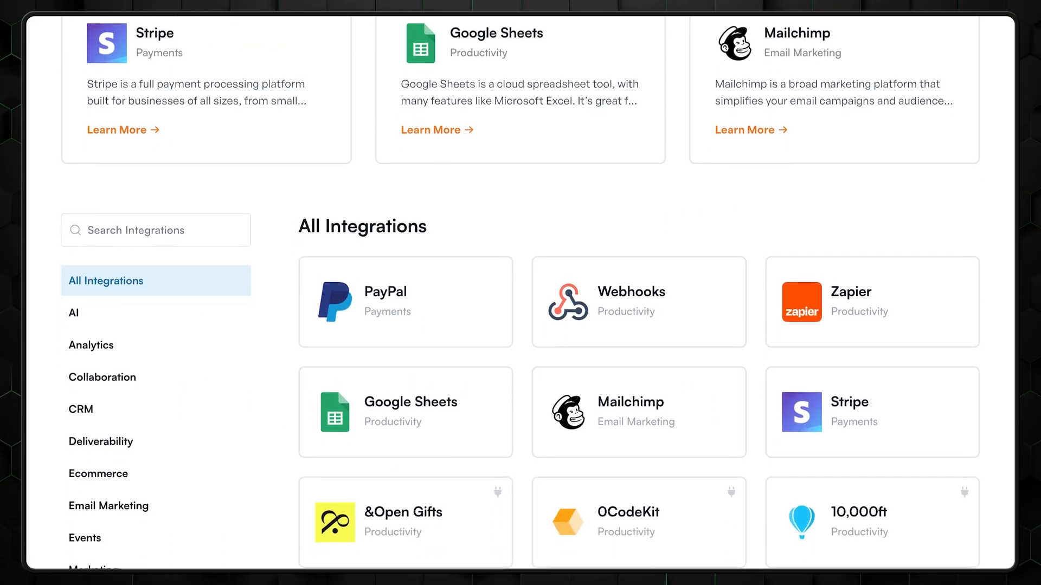
pyautogui.scroll(-3)
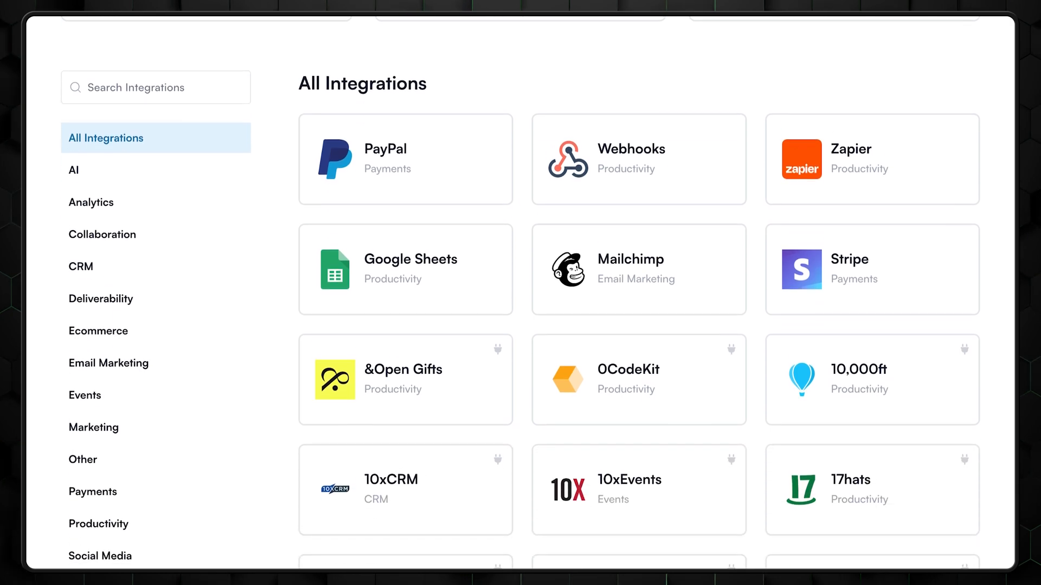
pyautogui.scroll(-3)
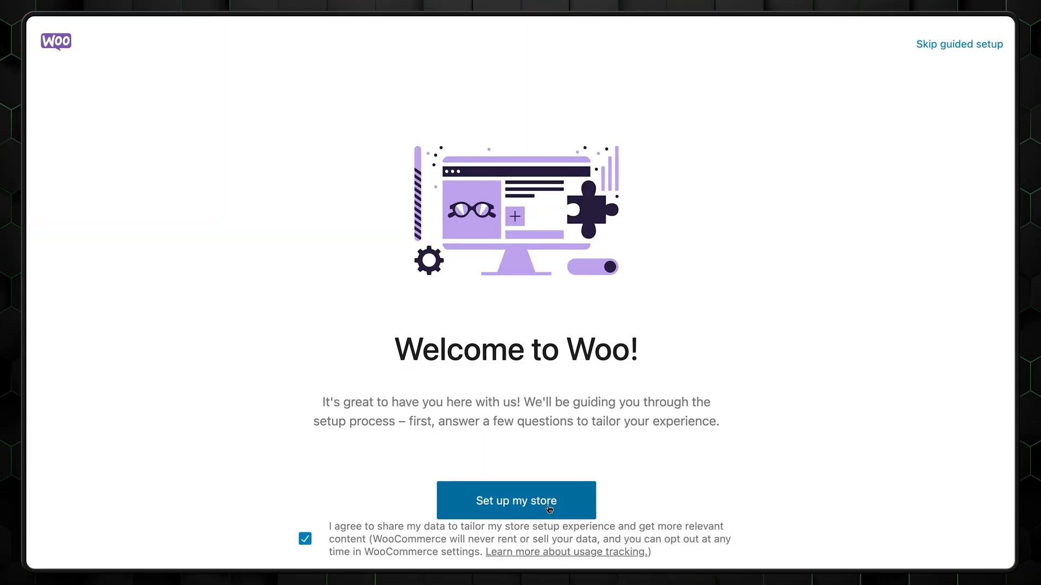
# Start WooCommerce setup as a new business and review the red shoes' product type and shipping
pyautogui.click(516, 500)
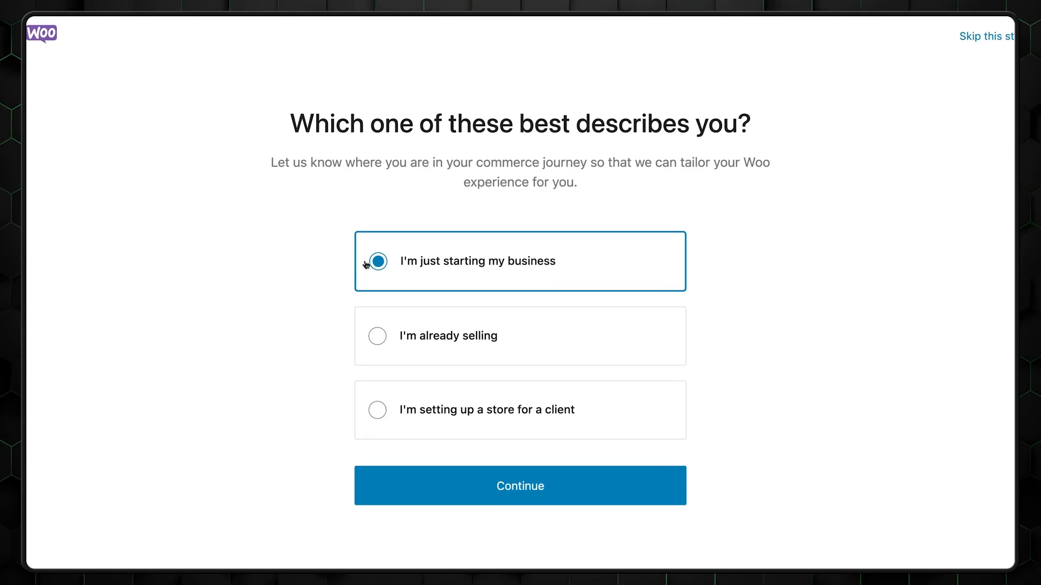
pyautogui.click(520, 486)
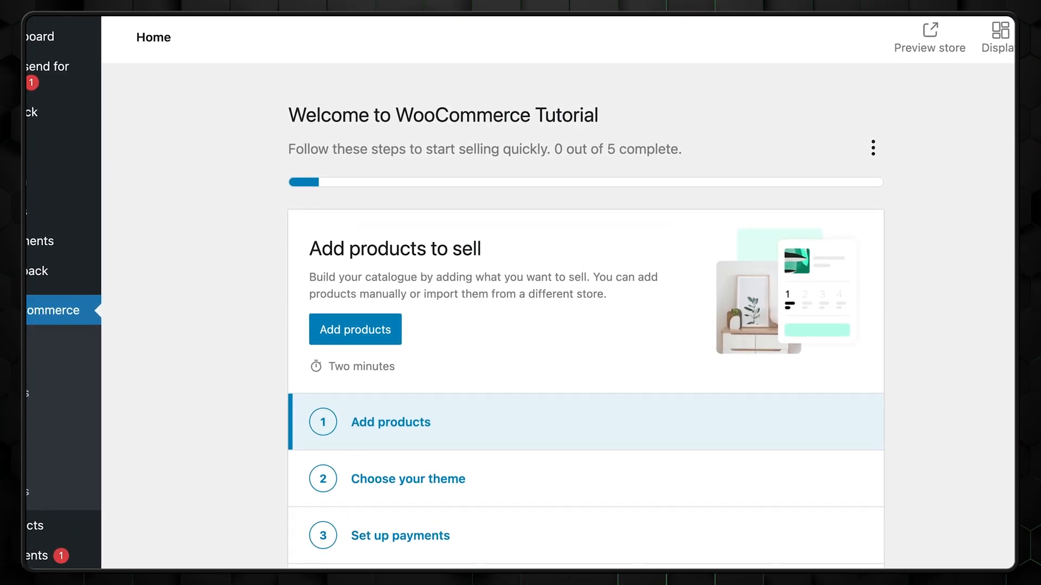
pyautogui.click(354, 329)
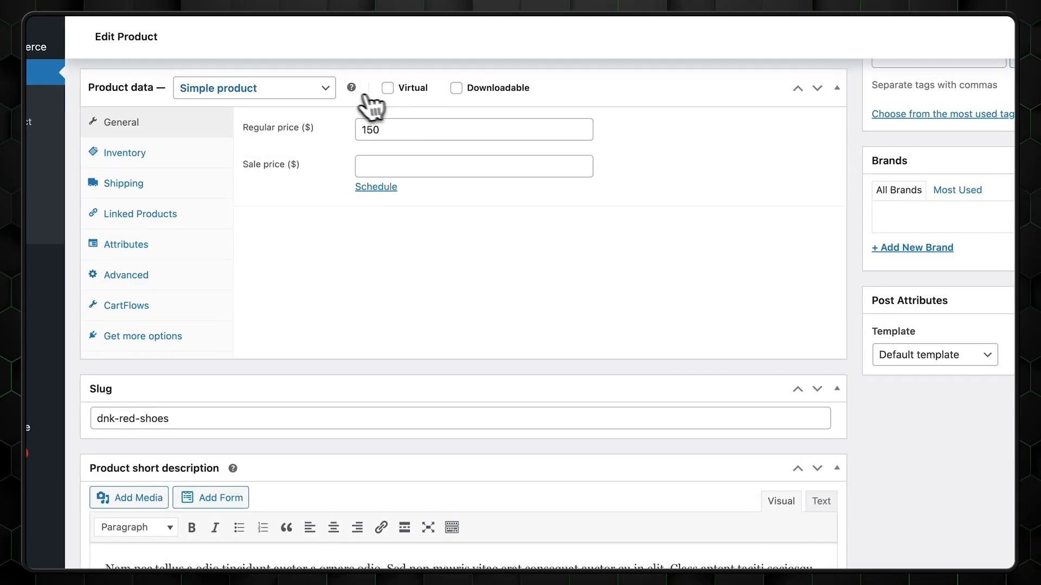
pyautogui.click(254, 88)
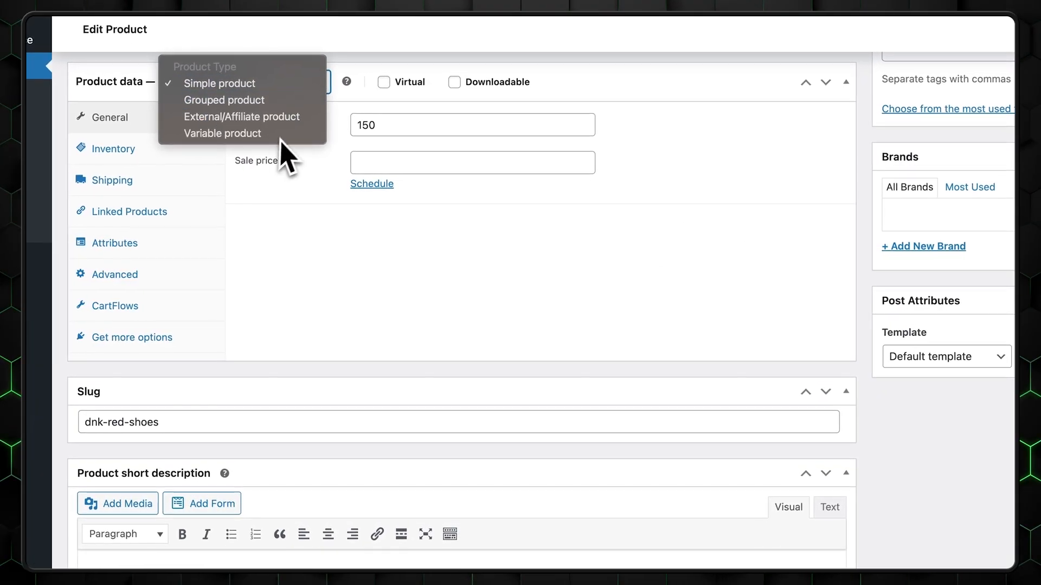
pyautogui.click(104, 180)
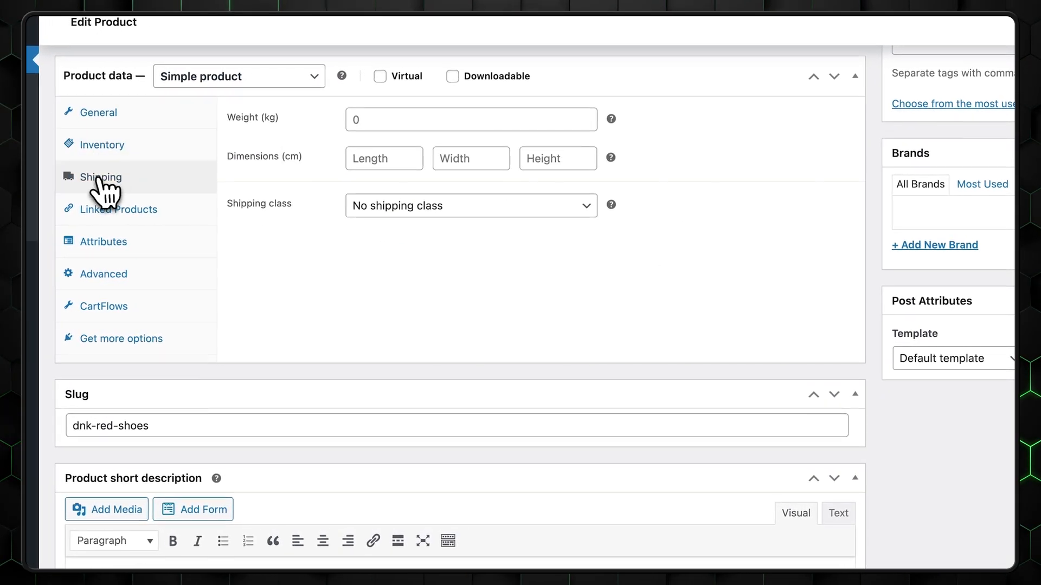
pyautogui.click(119, 209)
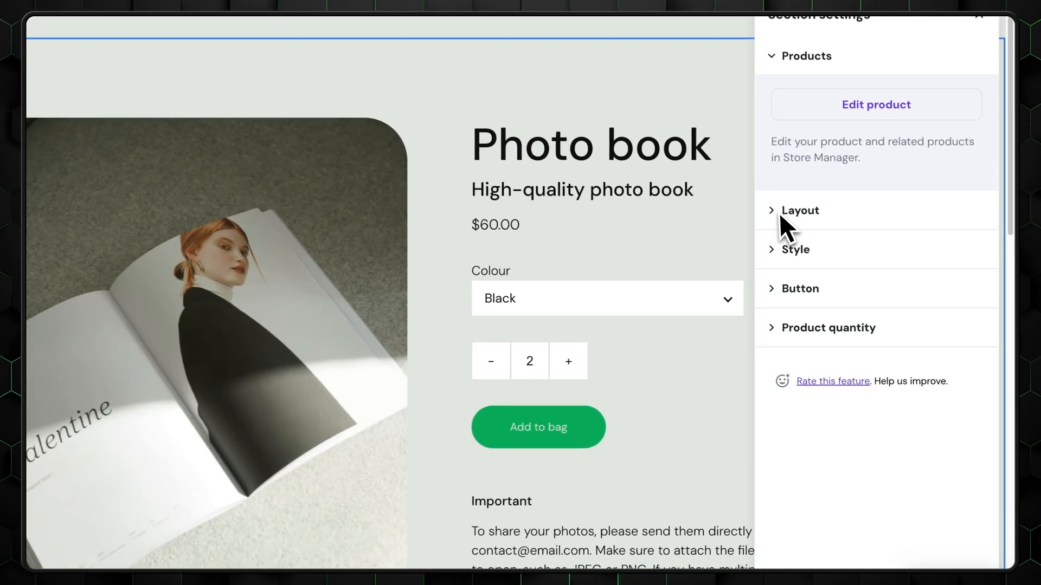
# Centre-align the Photo book section's title, price and purchase options in Layout settings
pyautogui.click(799, 210)
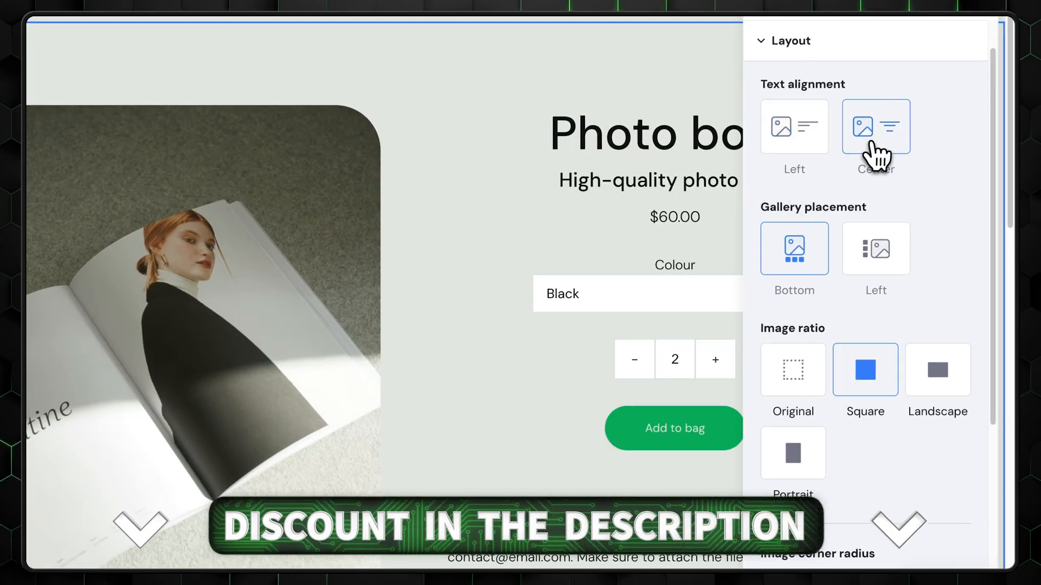
pyautogui.click(793, 126)
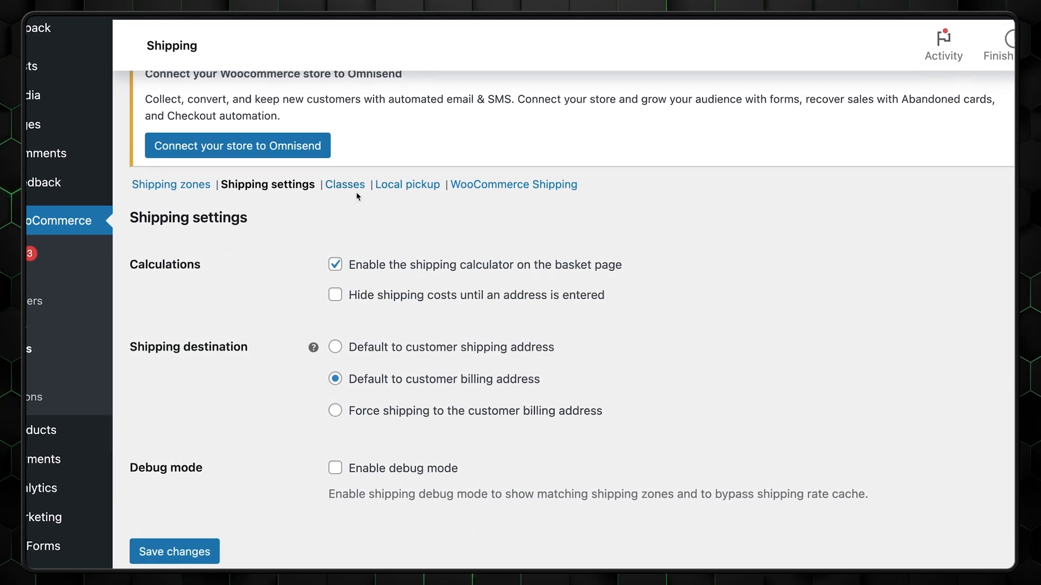
# View the empty shipping classes list and browse the WooCommerce extensions marketplace
pyautogui.click(345, 184)
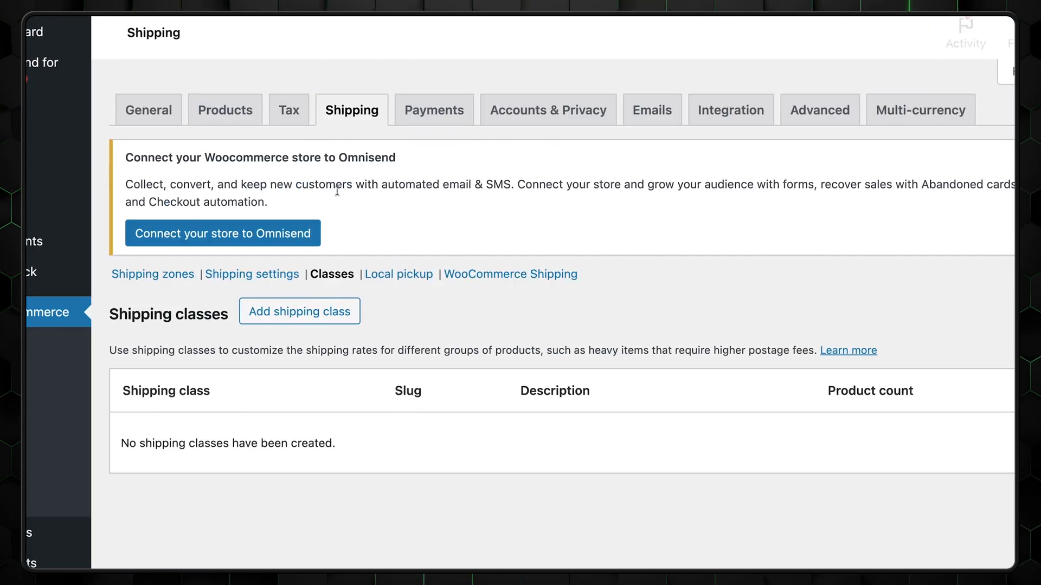
pyautogui.click(299, 310)
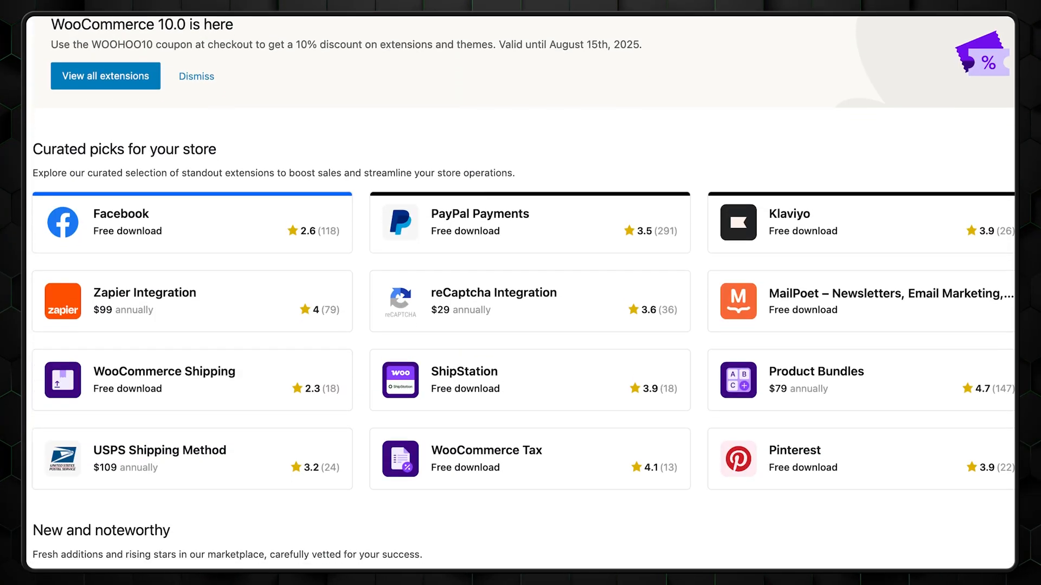
pyautogui.scroll(-3)
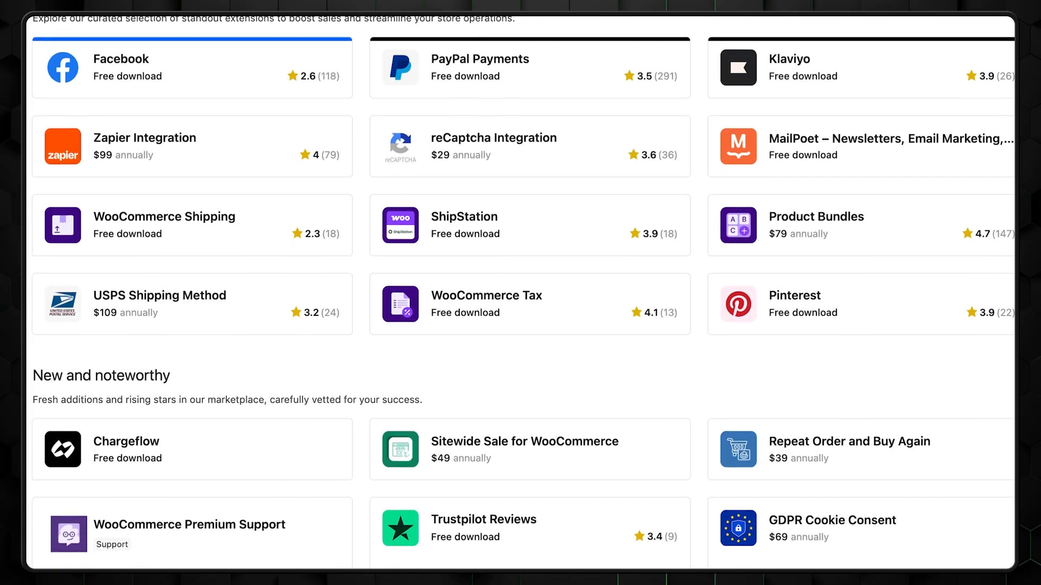
pyautogui.scroll(-3)
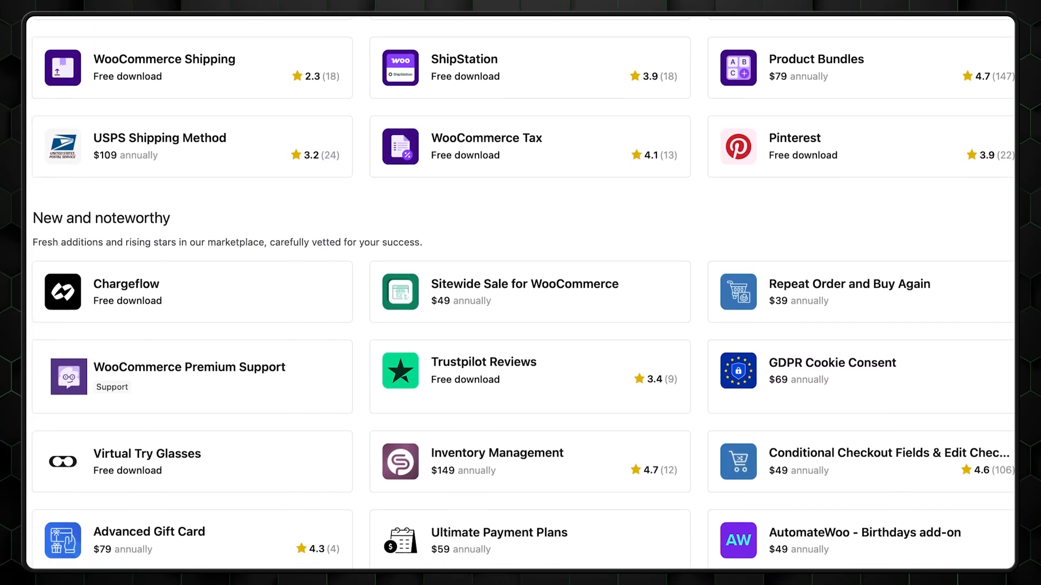
pyautogui.scroll(-3)
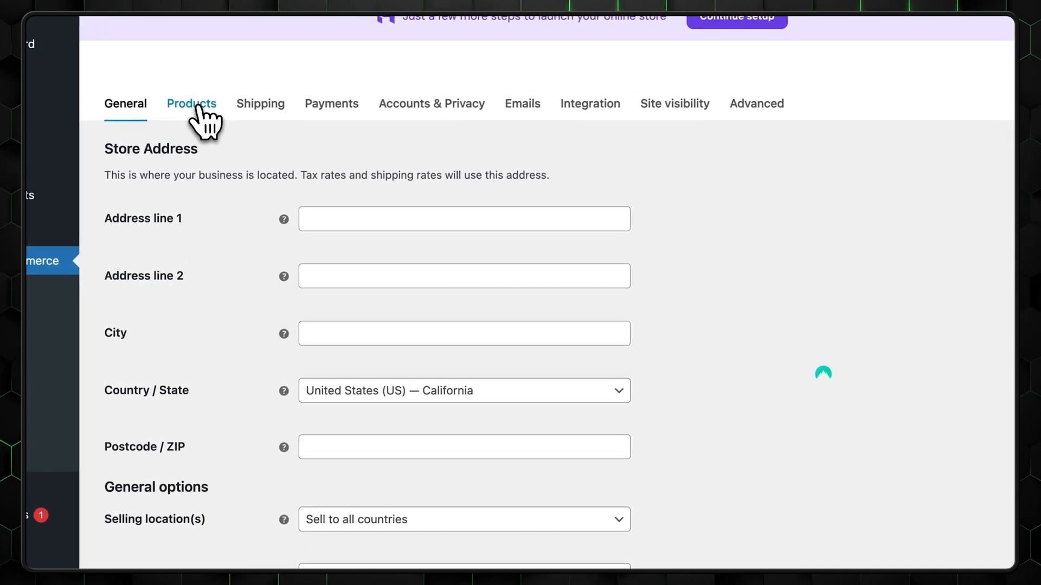
# Review the WooCommerce Products and Shipping settings tabs
pyautogui.click(191, 103)
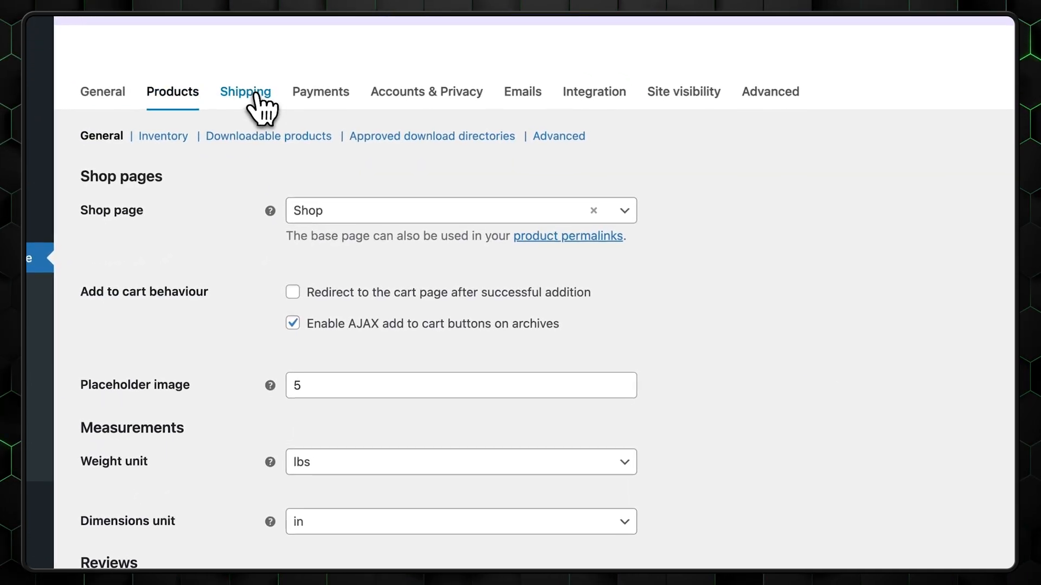
pyautogui.click(245, 92)
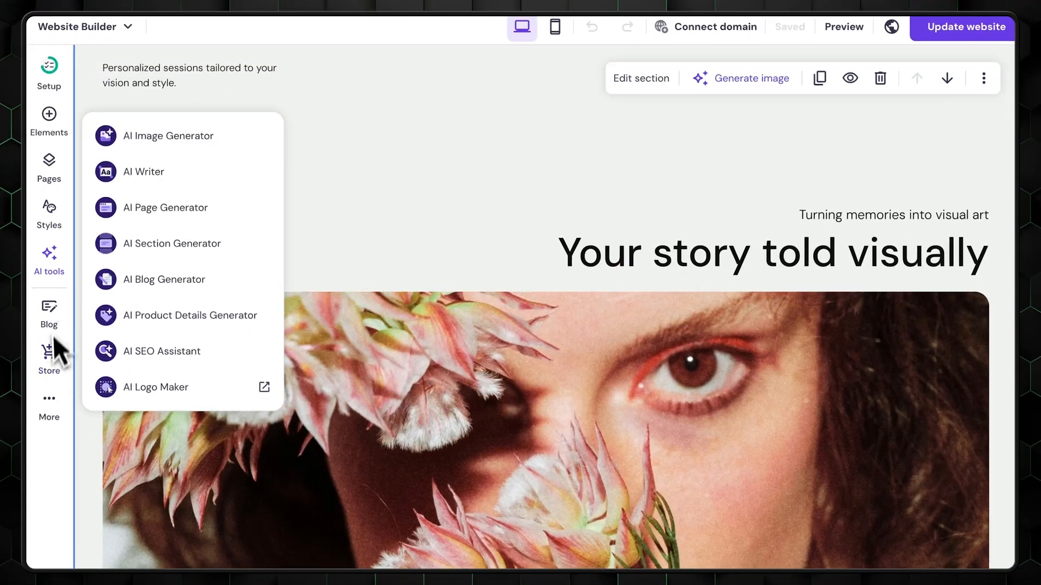
pyautogui.click(48, 121)
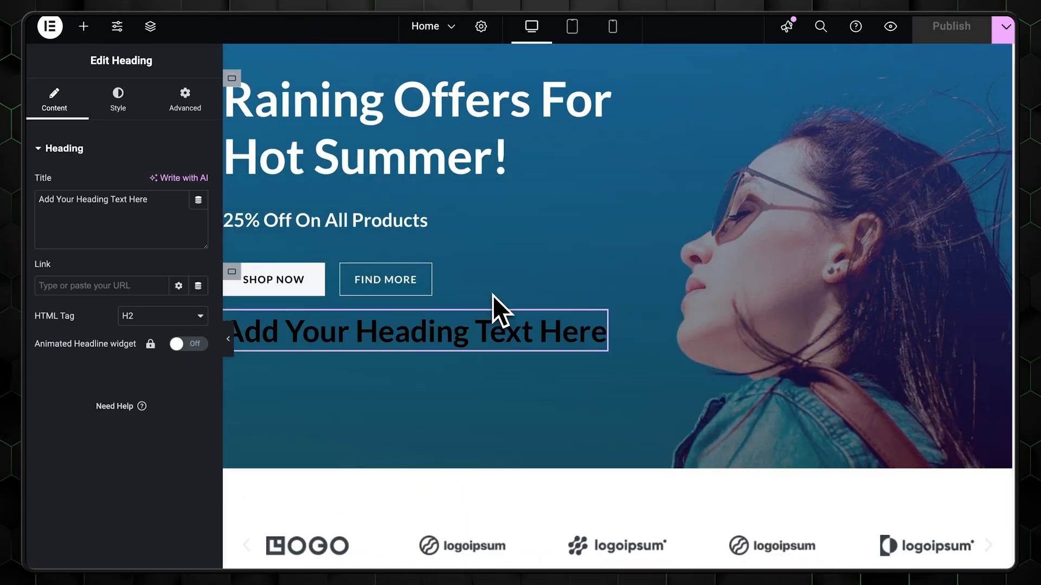
# Select the 'Add Your Heading Text Here' heading and list its HTML tag levels
pyautogui.tripleClick(415, 331)
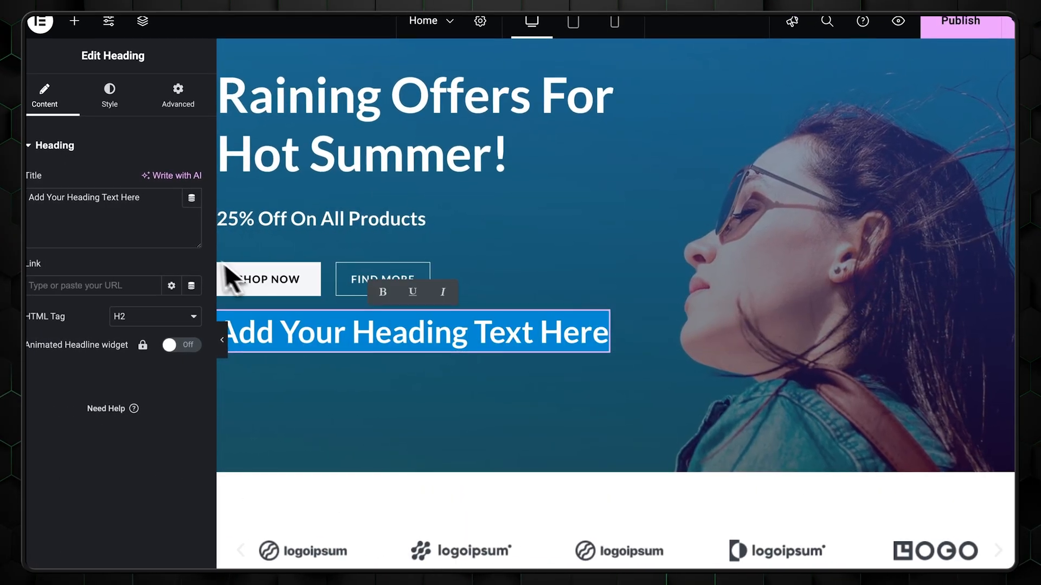
pyautogui.click(154, 317)
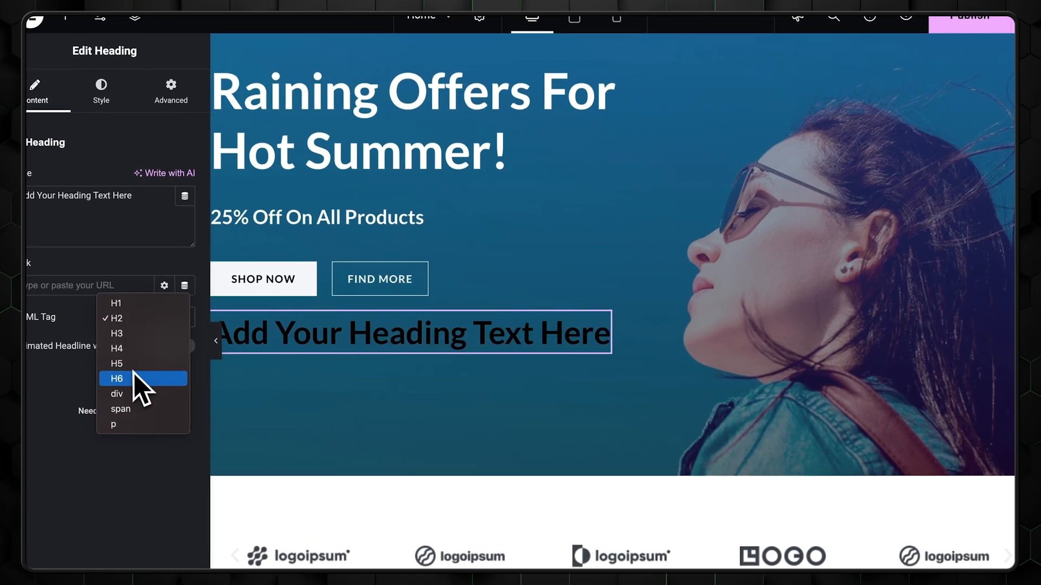